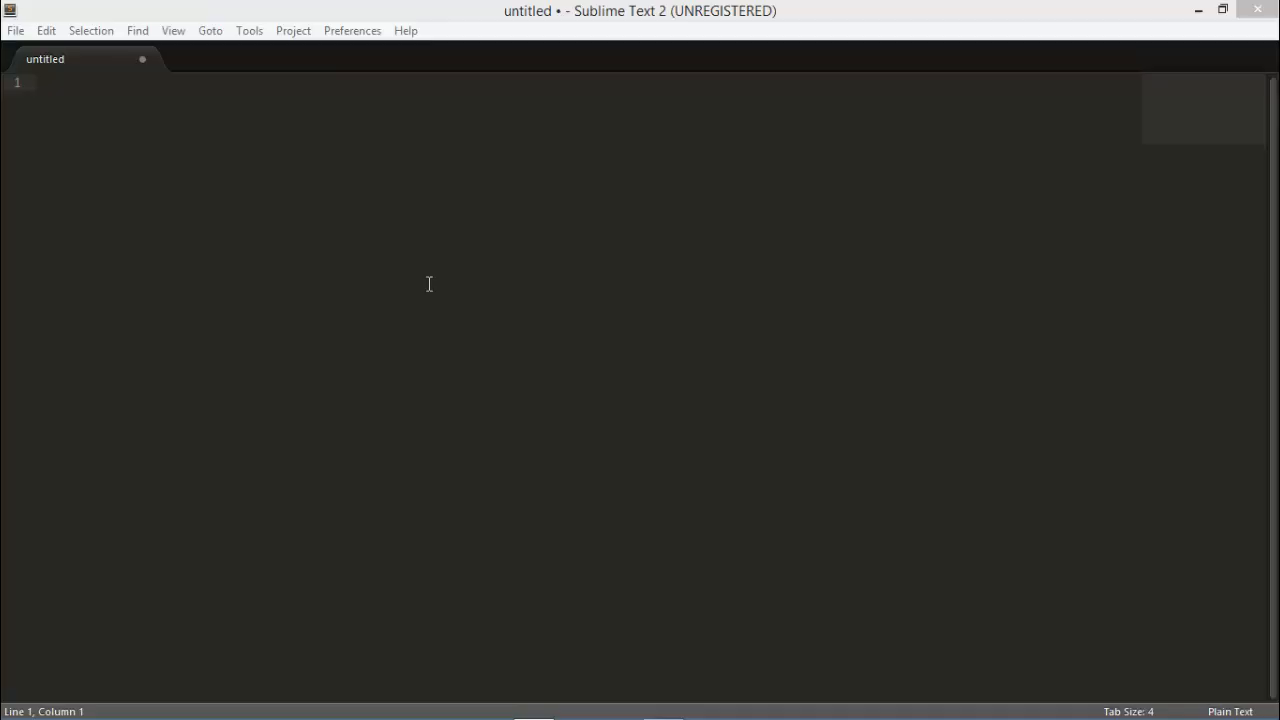
mouse_move(178, 134)
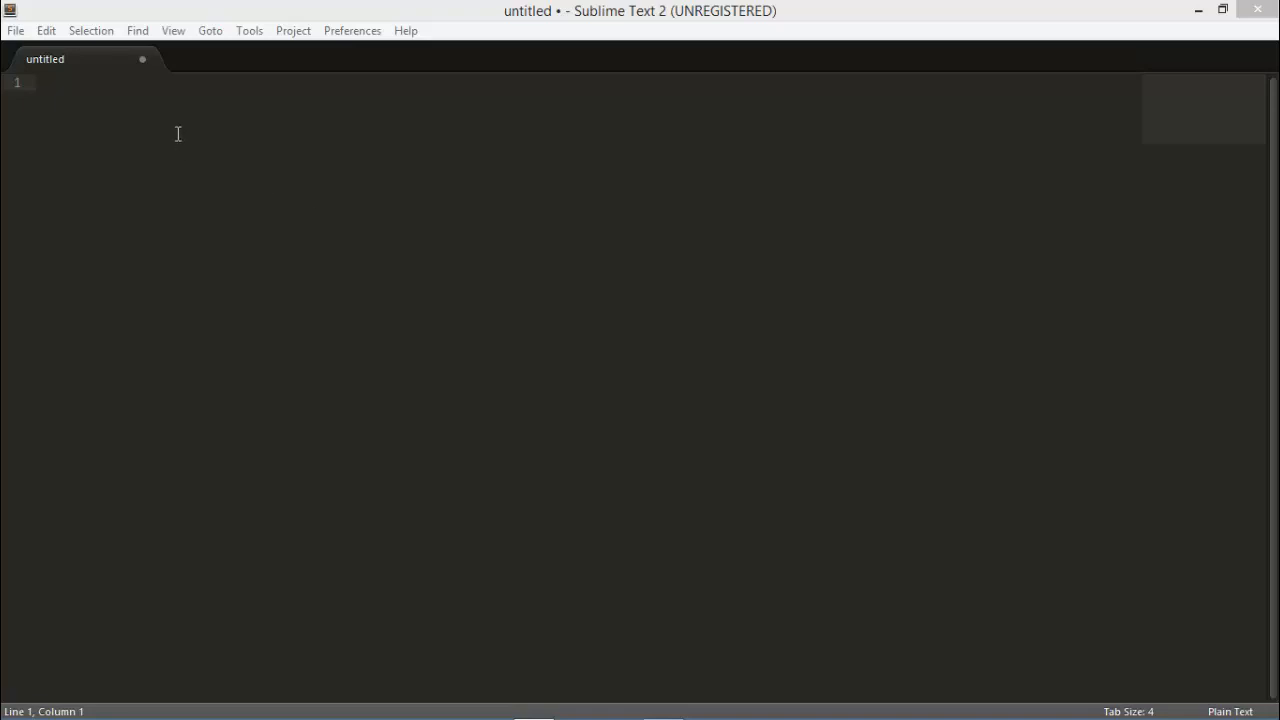
Begin the new untitled document with a <!Doctype> declaration line
click(167, 110)
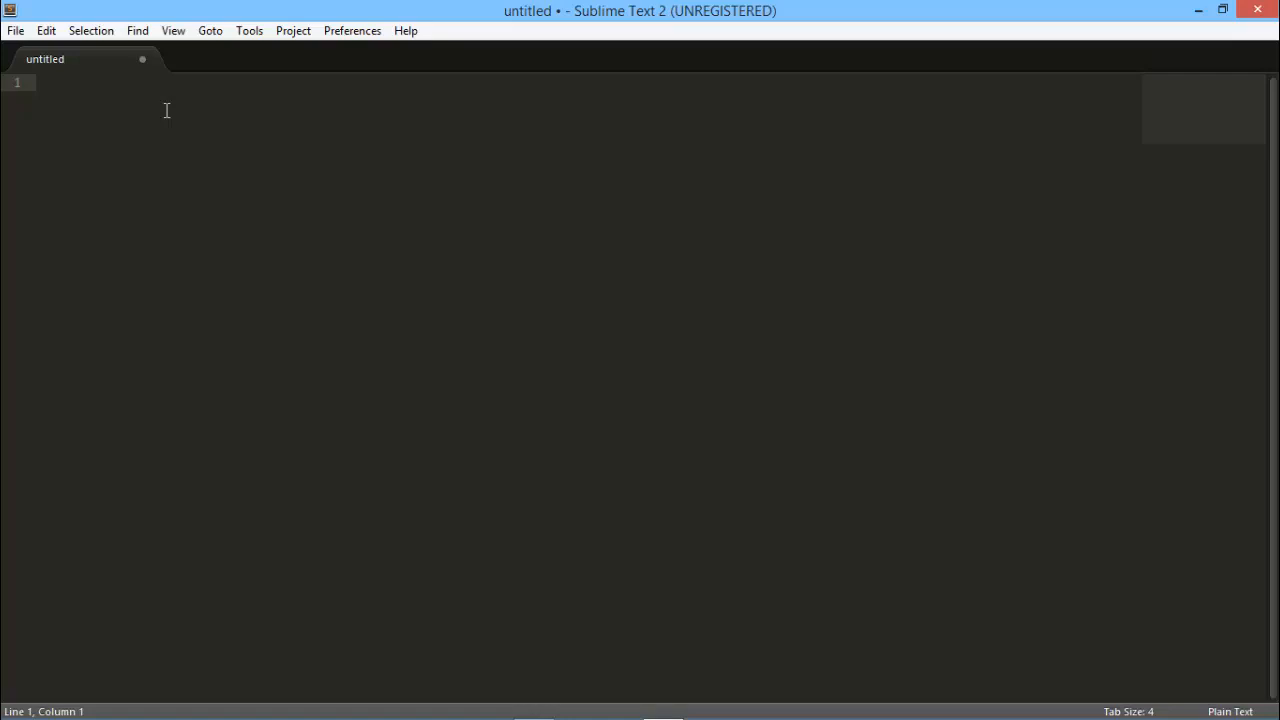
text(<!)
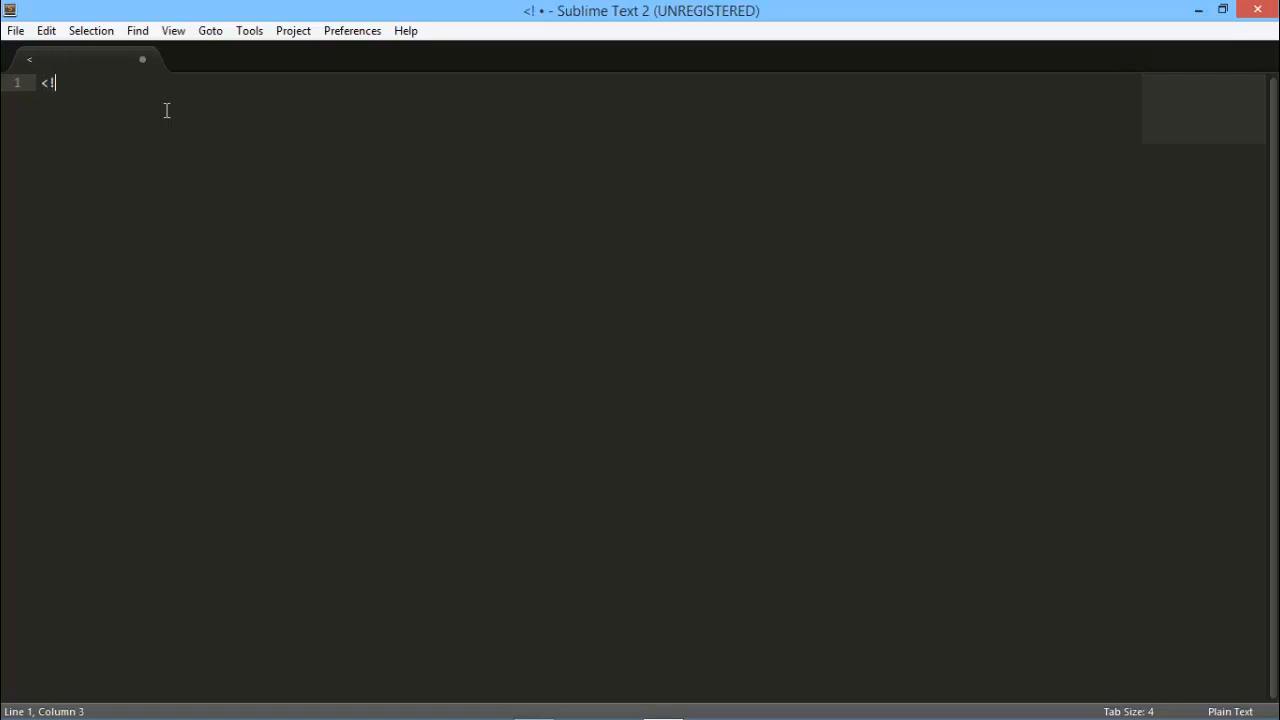
text(Doct)
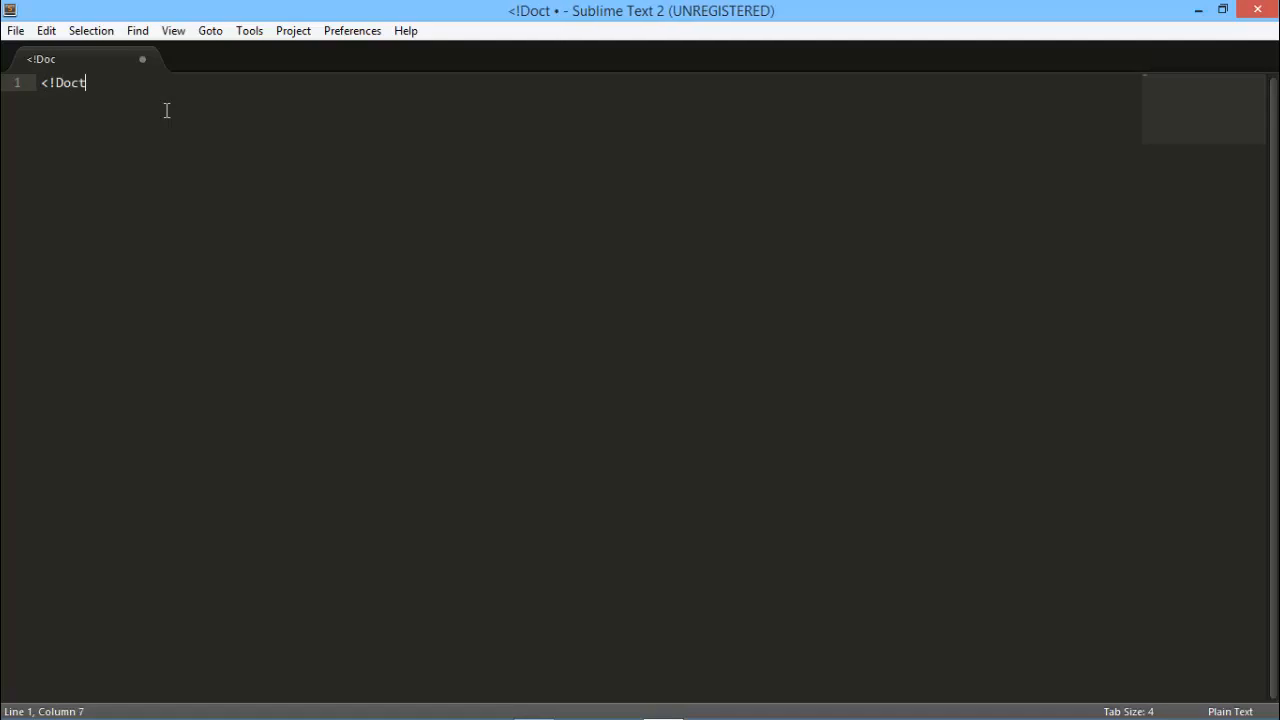
text(ype>)
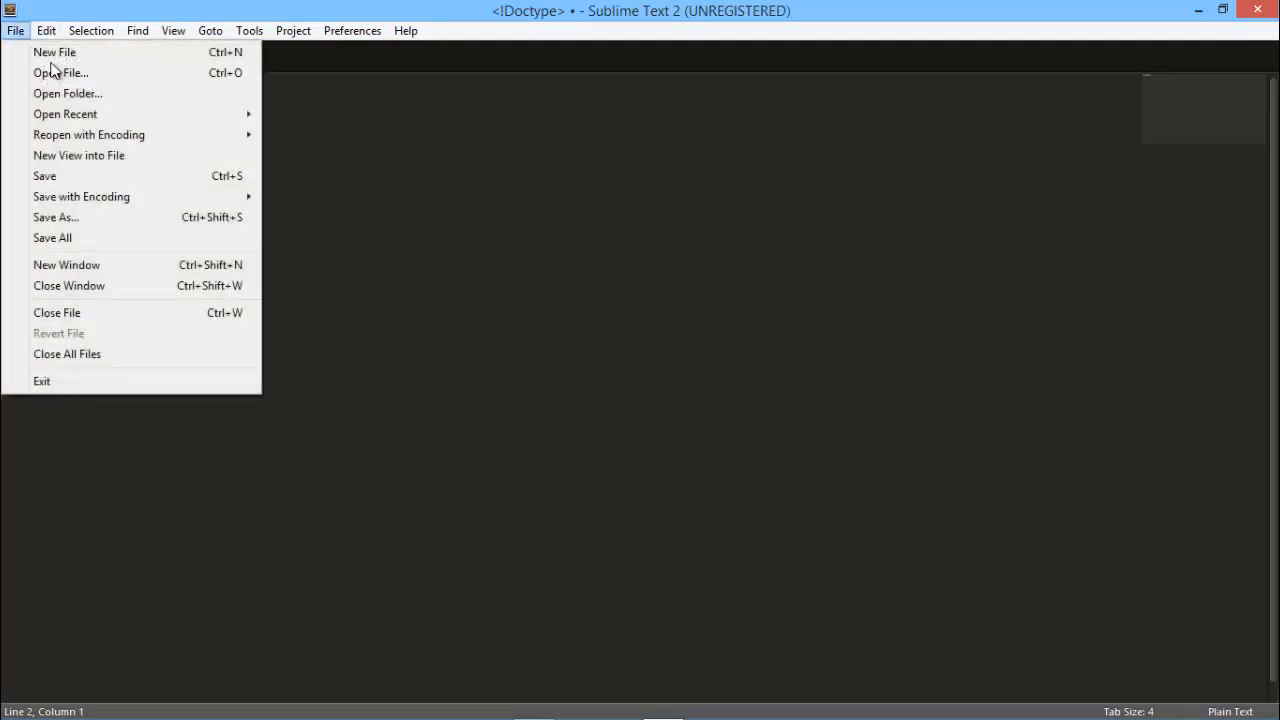
mouse_move(84, 222)
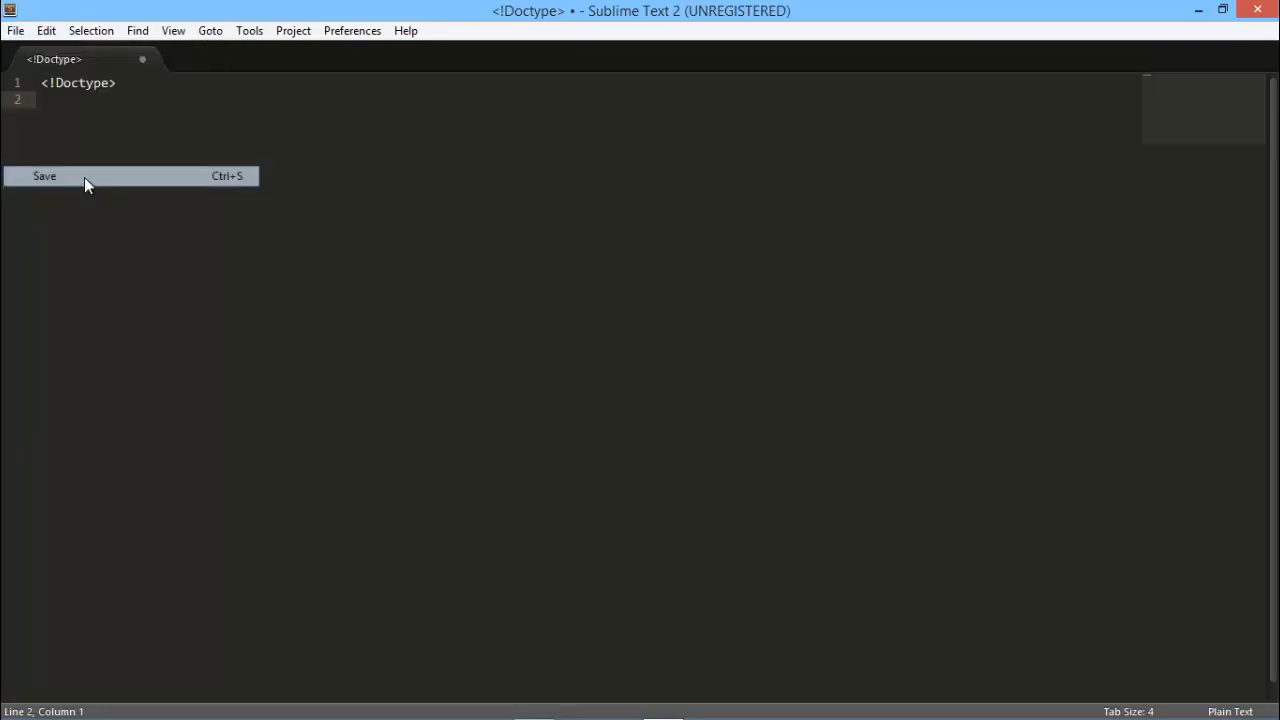
From the Save dialog, create a new Practice 1 folder on the Desktop
click(44, 176)
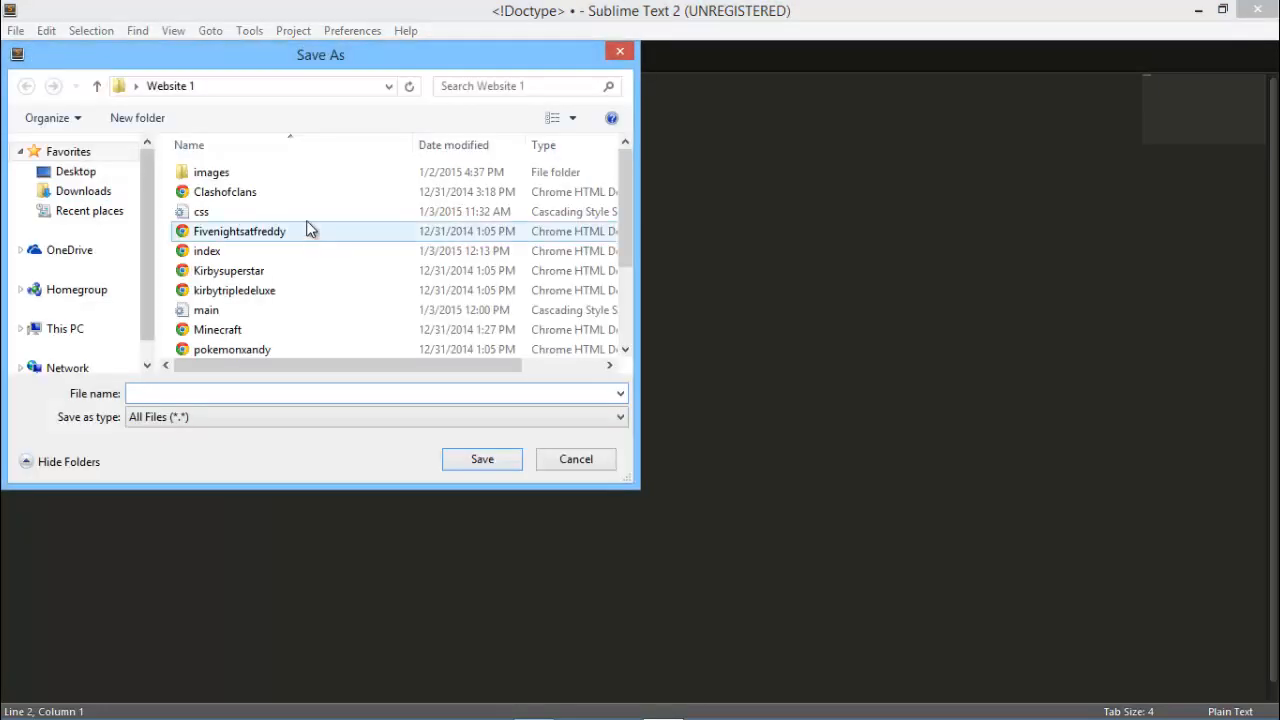
click(75, 171)
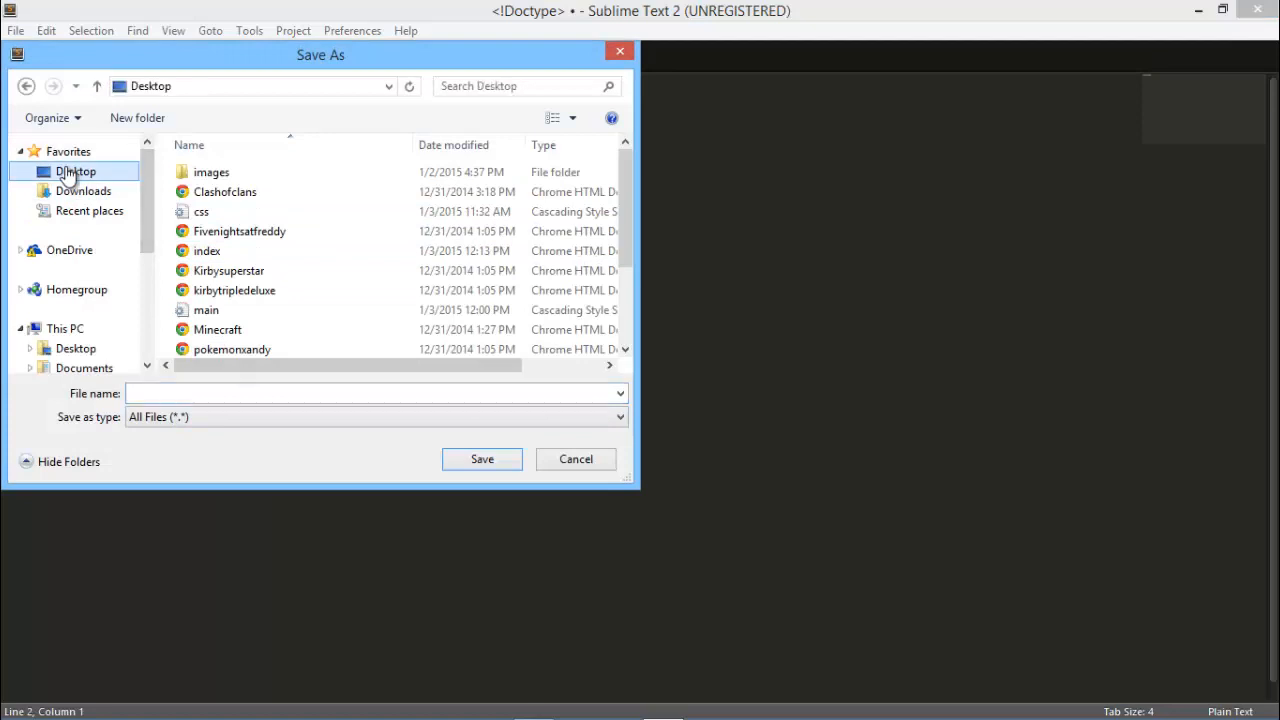
click(76, 171)
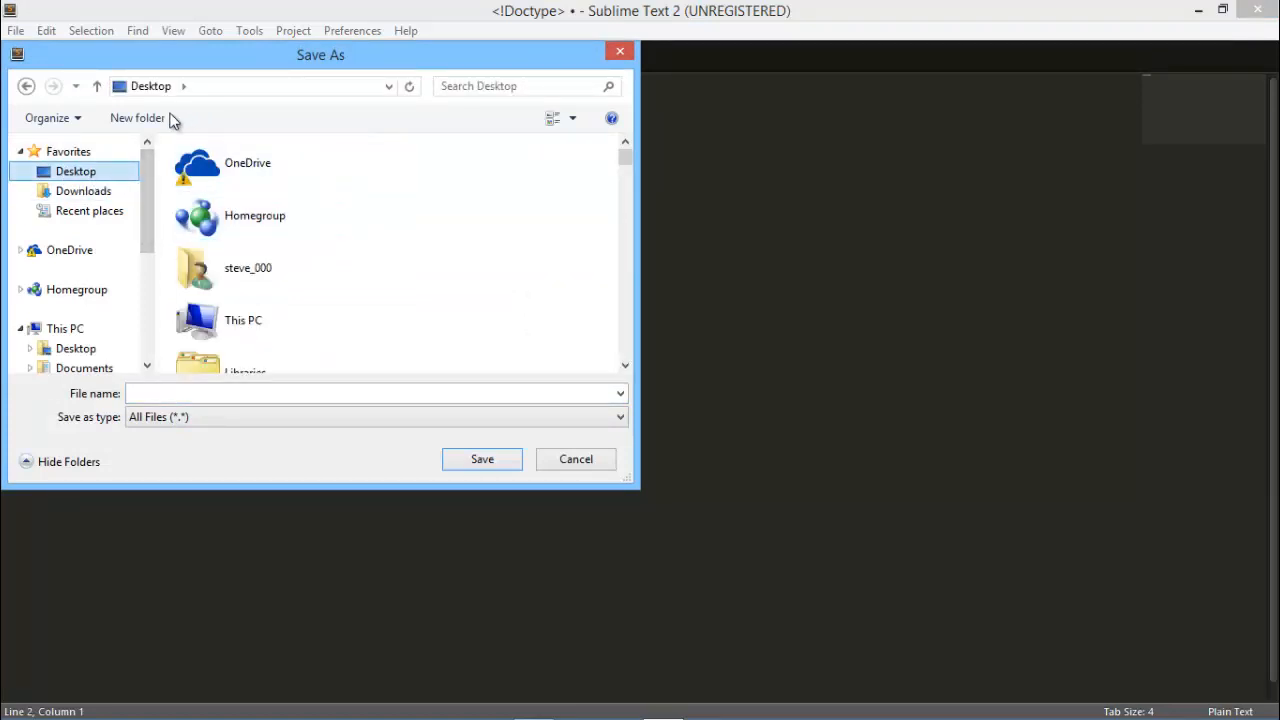
click(137, 117)
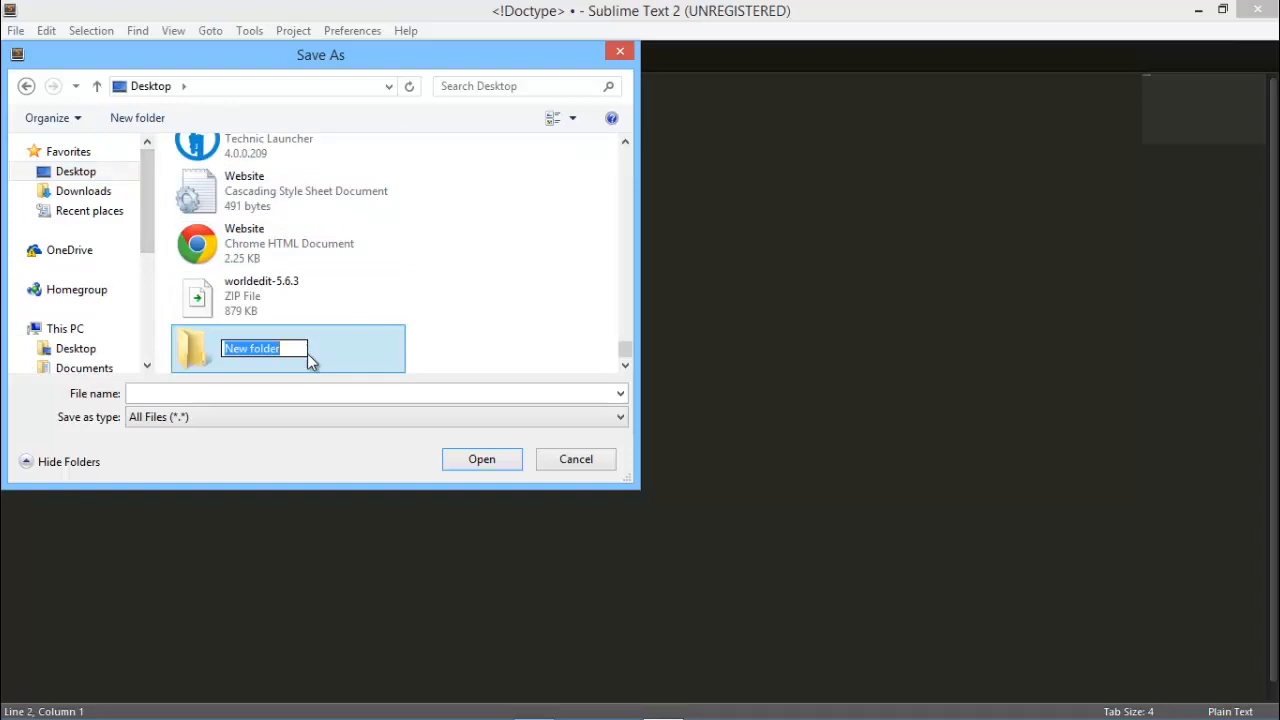
text(Practice 1)
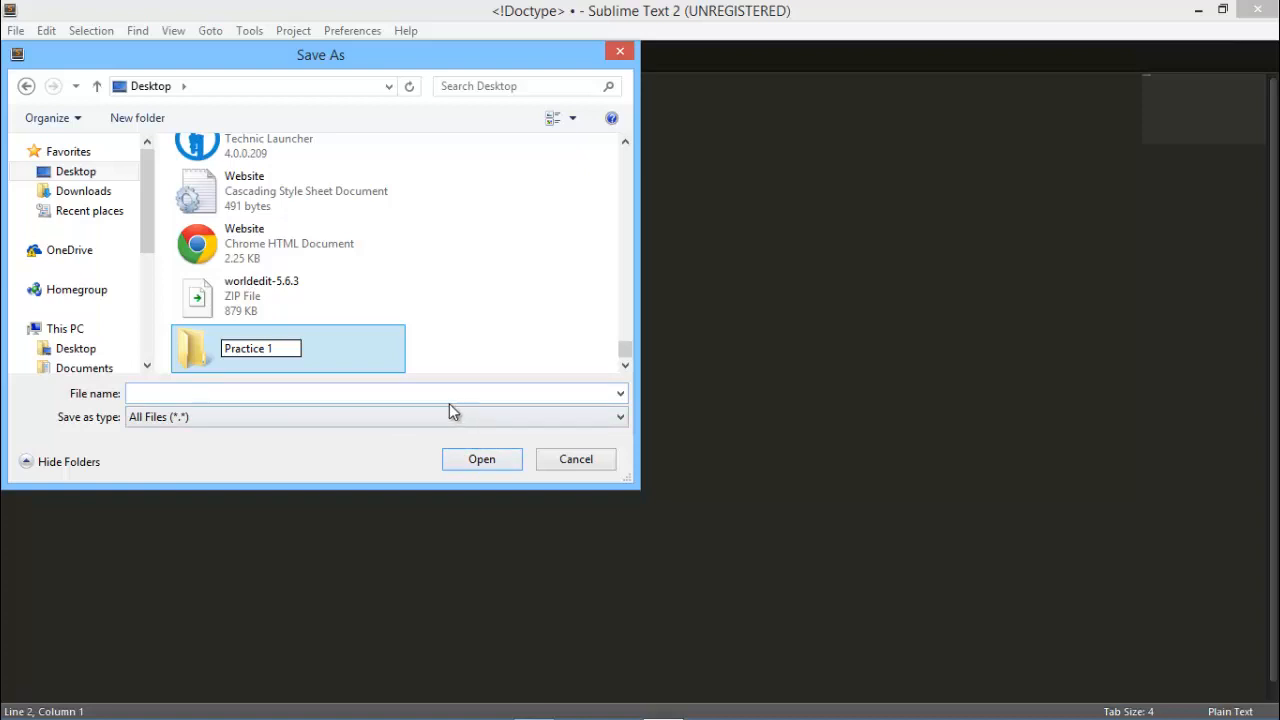
Save the document as index.html inside the Practice 1 folder
double_click(260, 348)
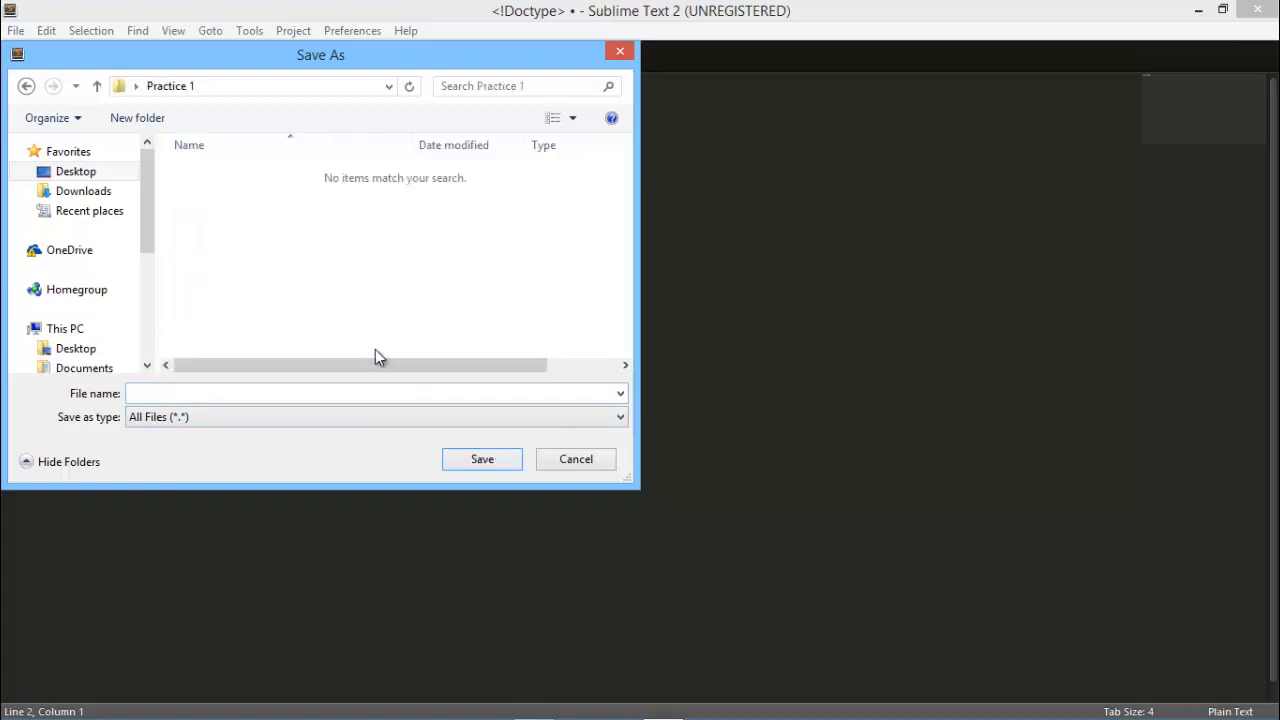
click(273, 393)
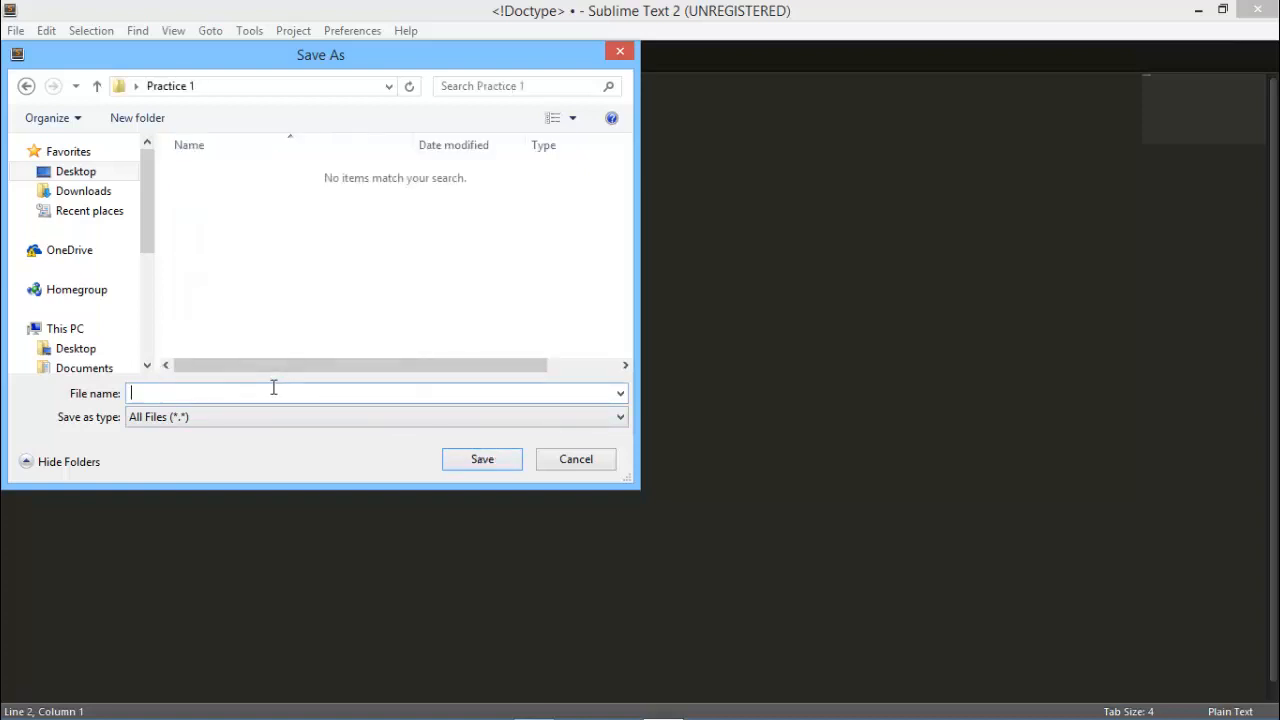
text(index)
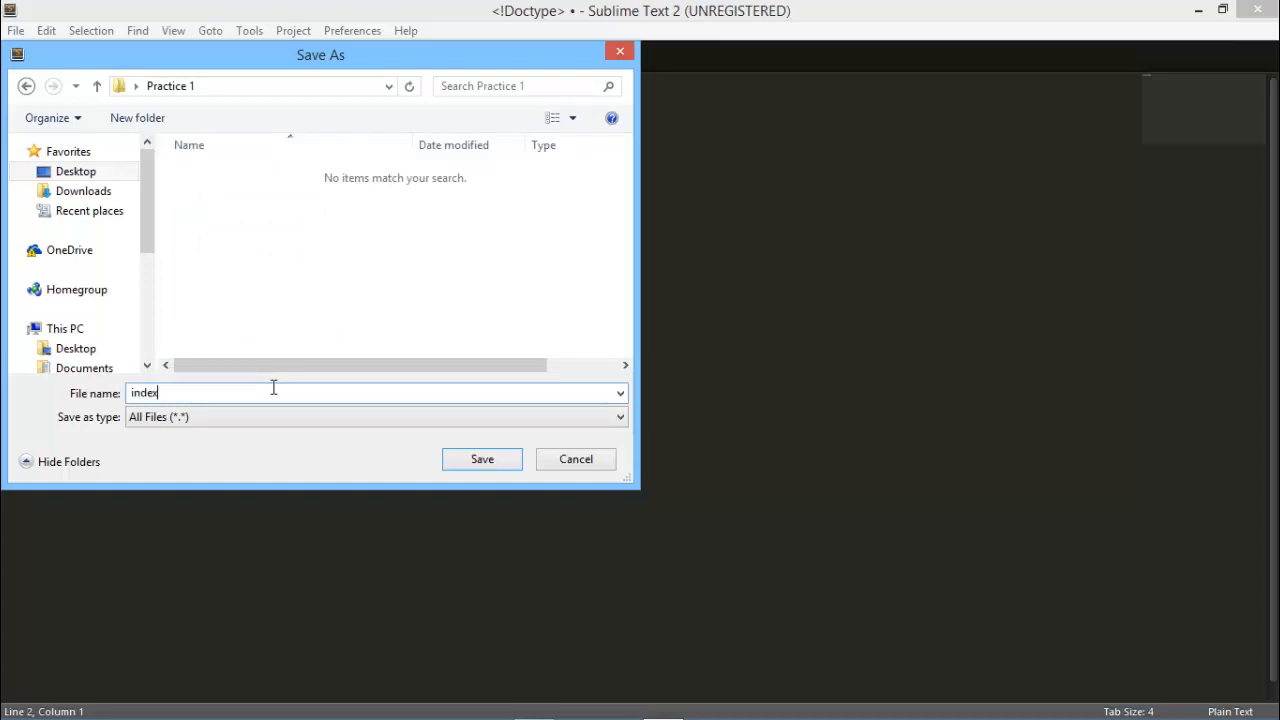
text(.html)
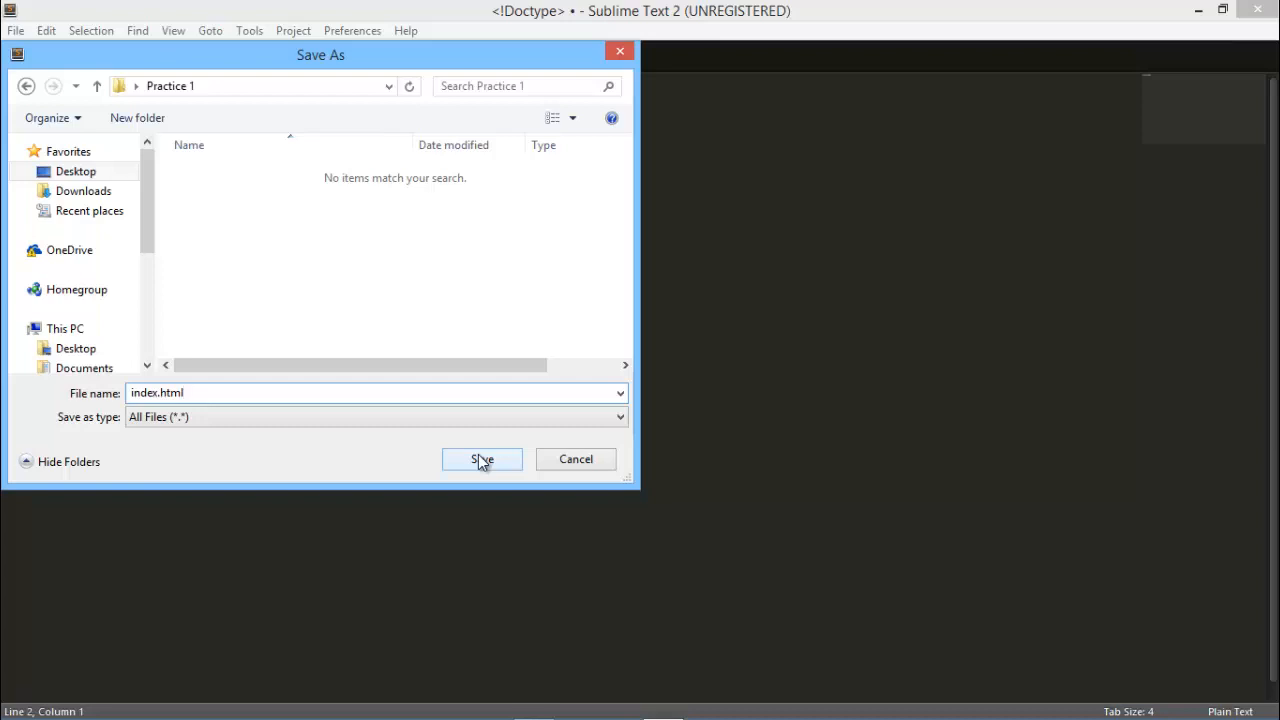
mouse_move(488, 462)
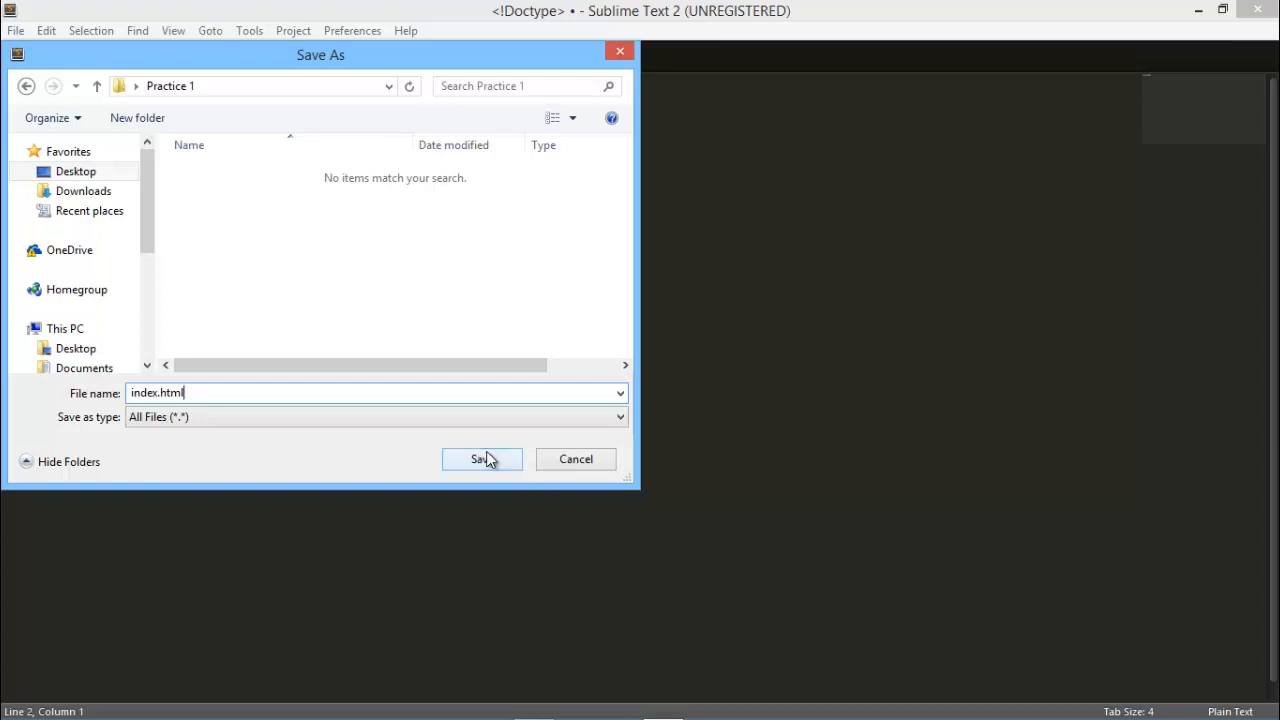
click(481, 459)
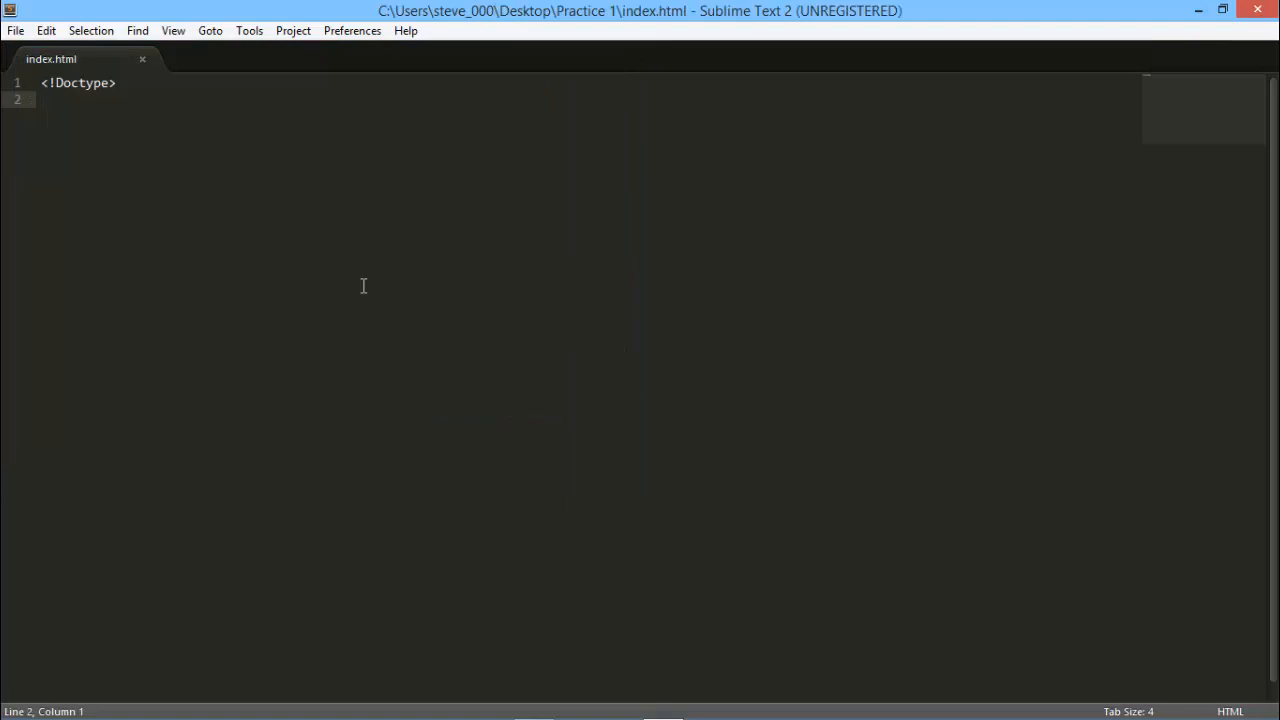
mouse_move(137, 107)
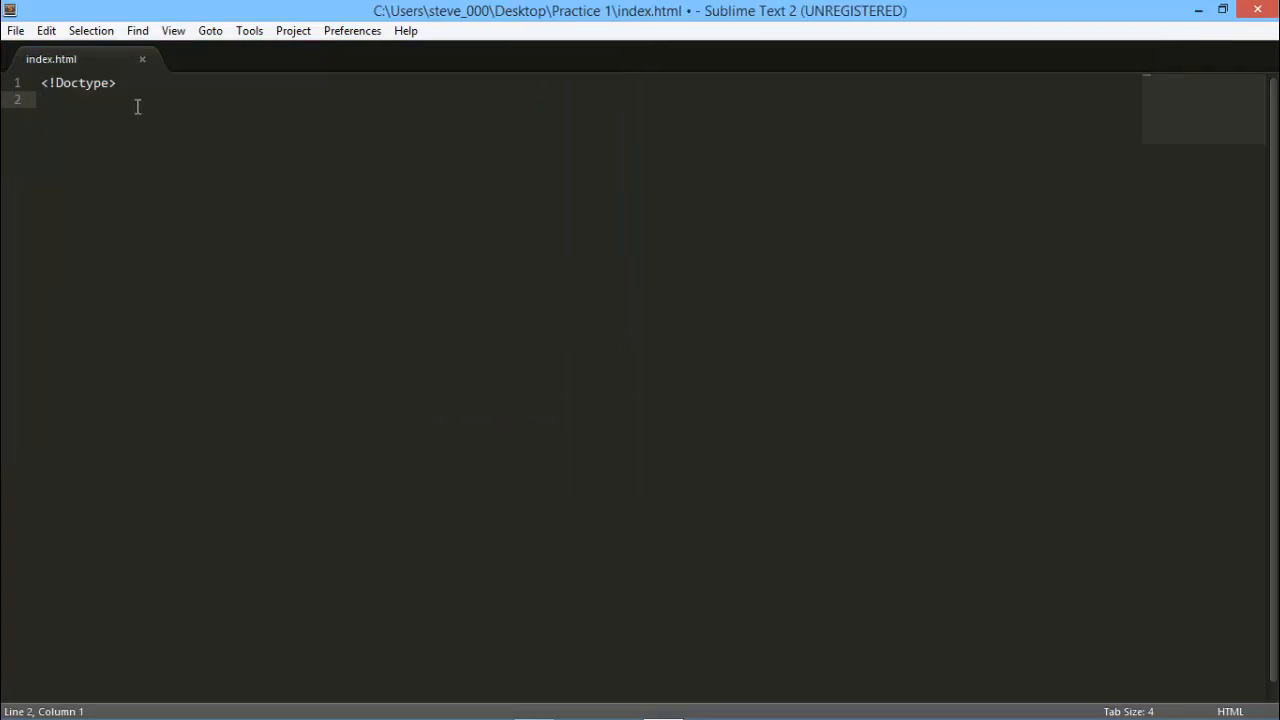
Add an <html> element with blank lines inside it
text(<html)
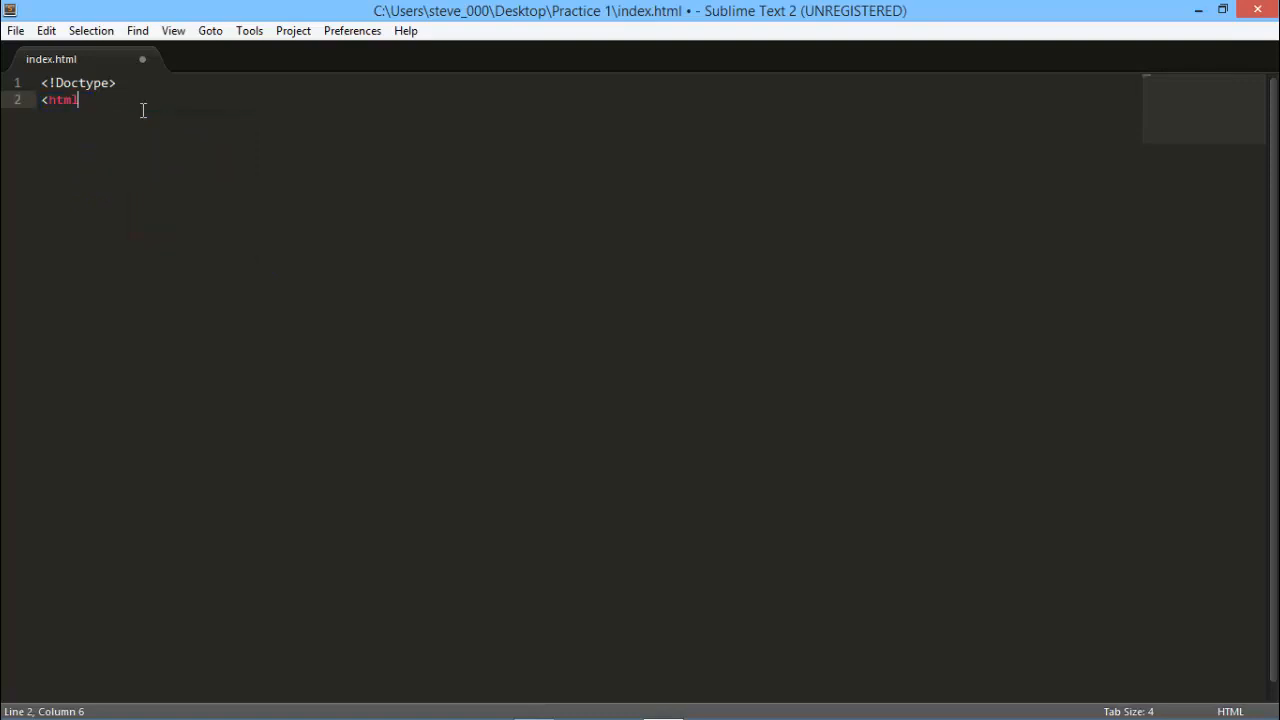
text(></html>)
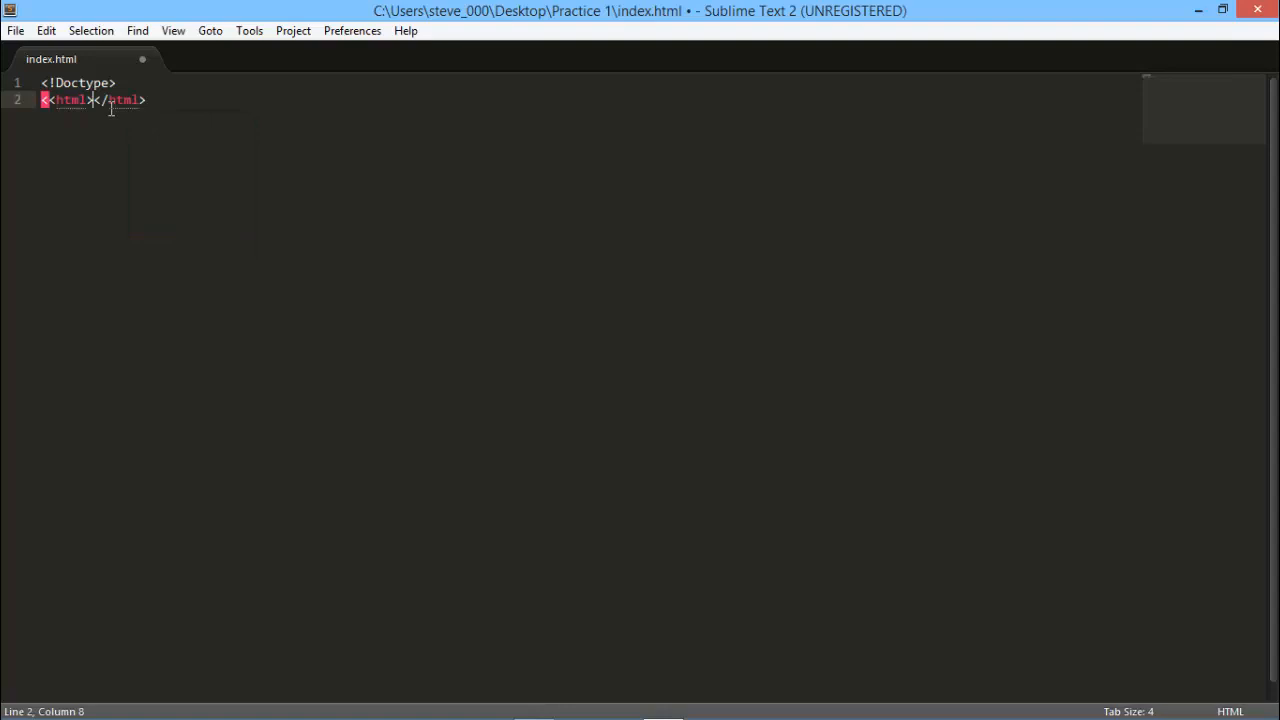
key(Enter)
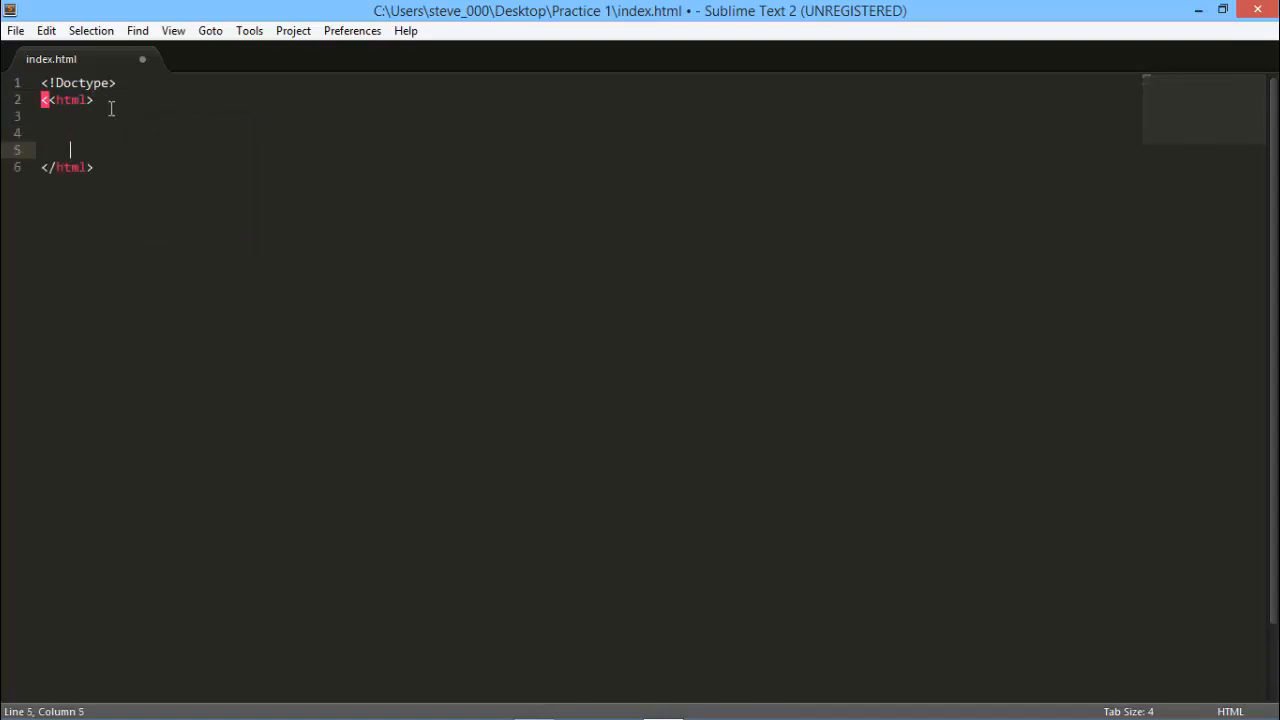
click(44, 100)
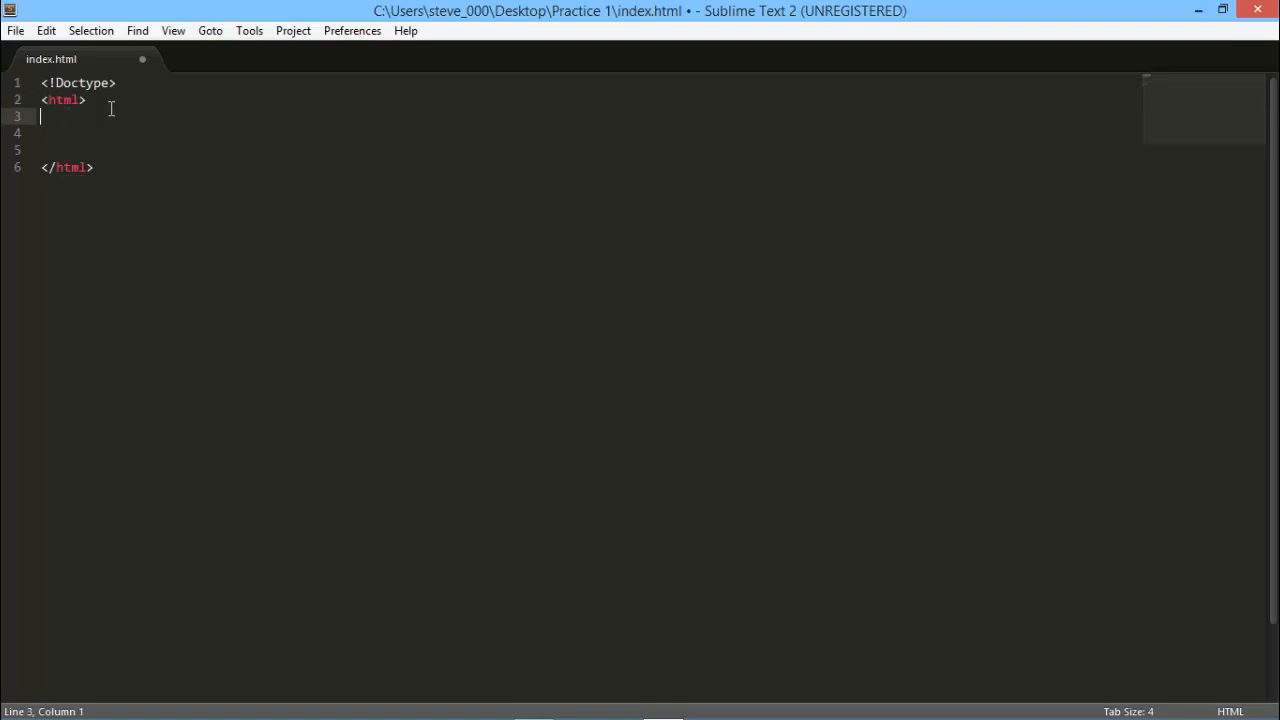
click(94, 167)
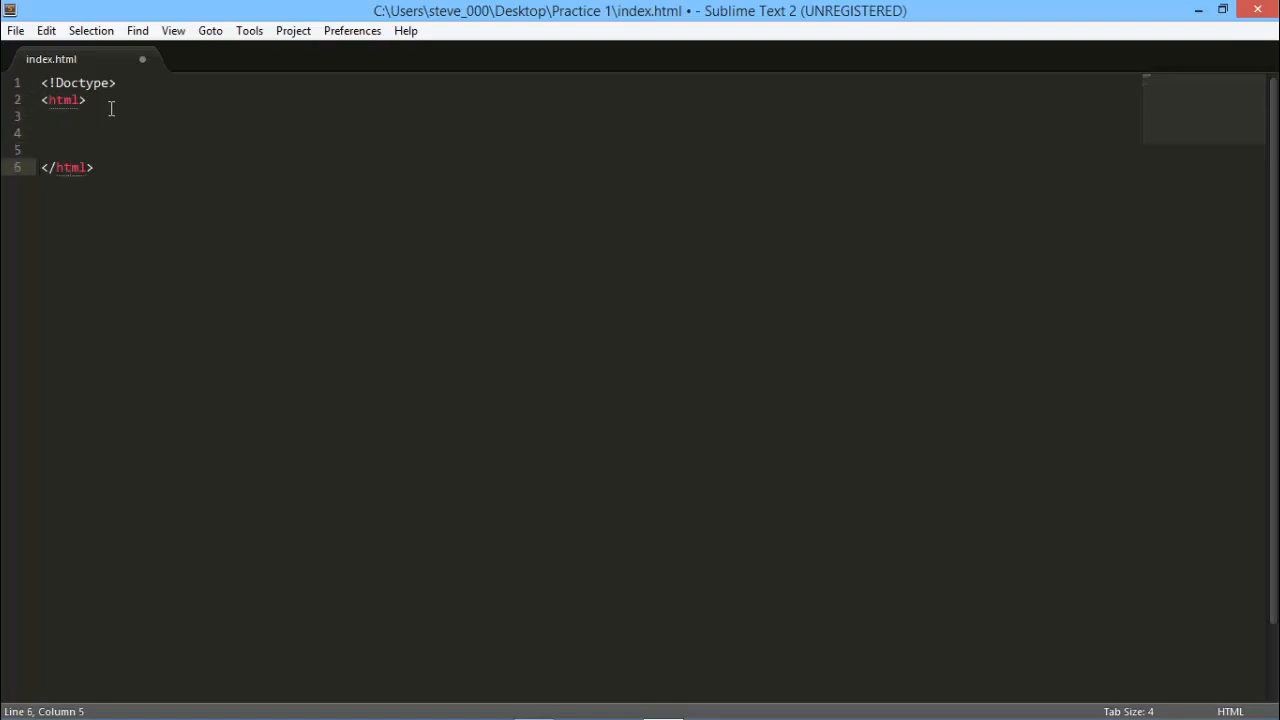
key(Enter)
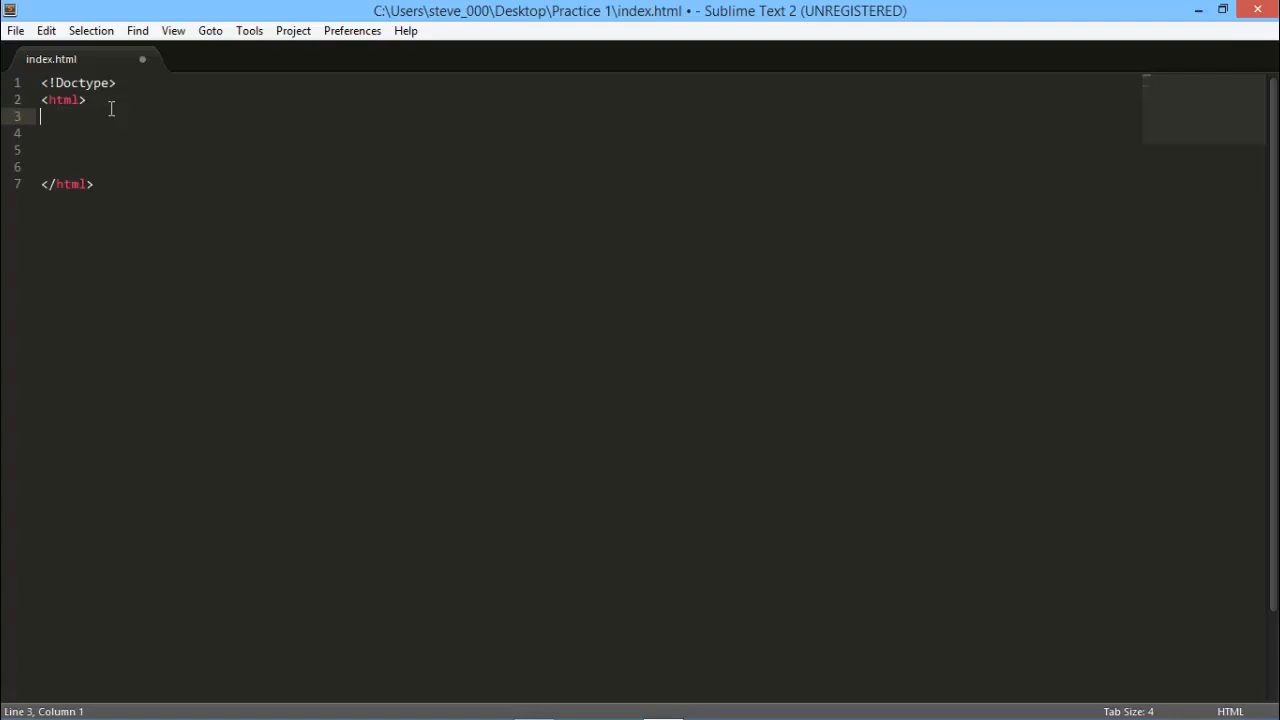
Insert empty head and body sections on separate lines, then save the file
text(<head></head>)
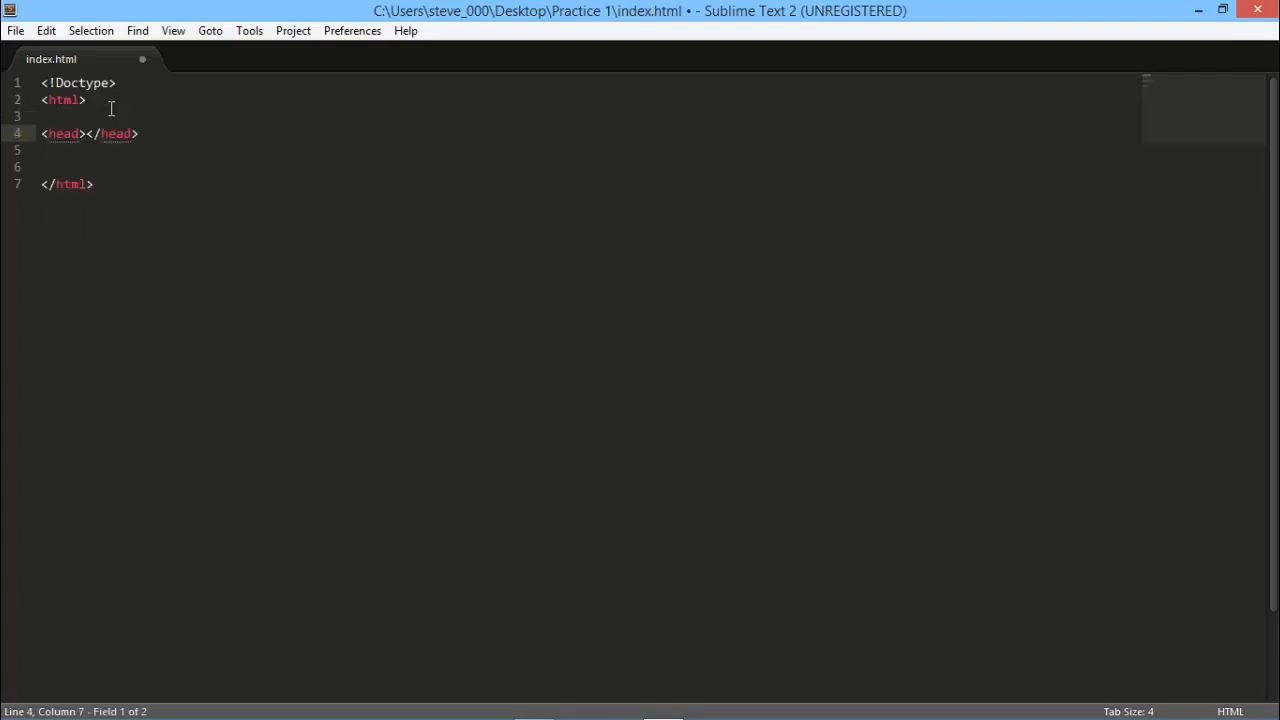
key(Enter)
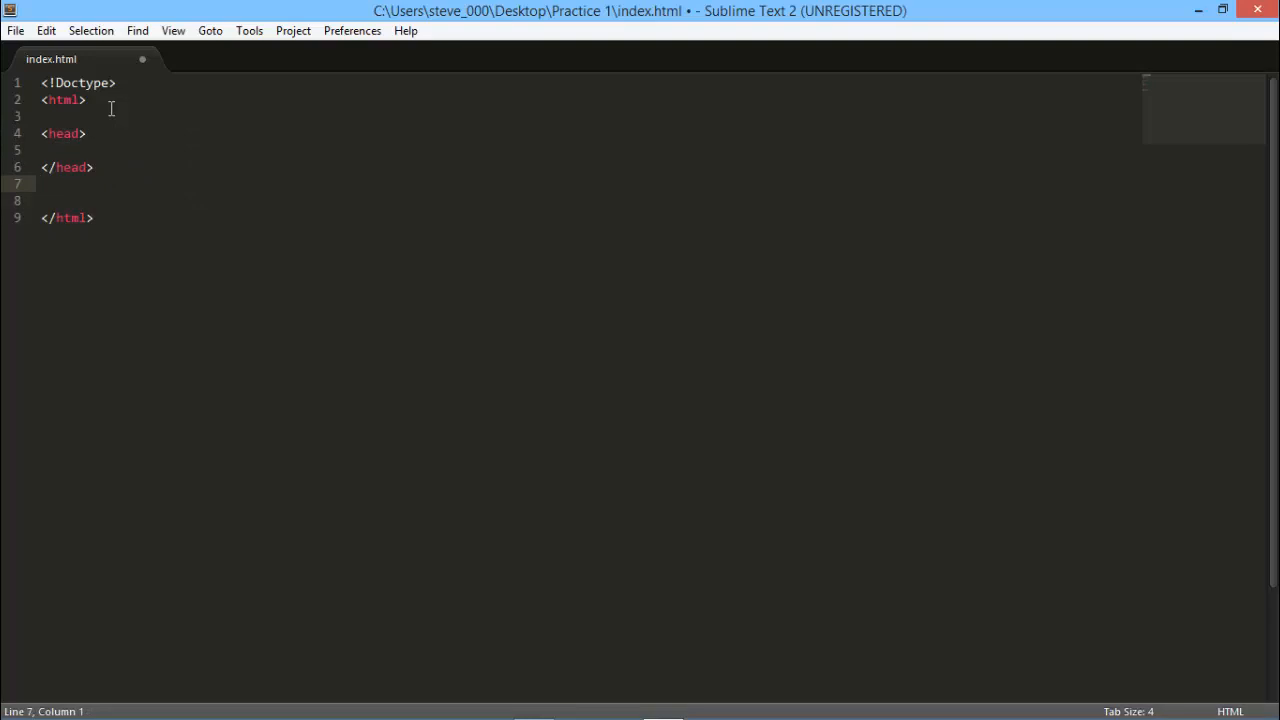
text(body></body>)
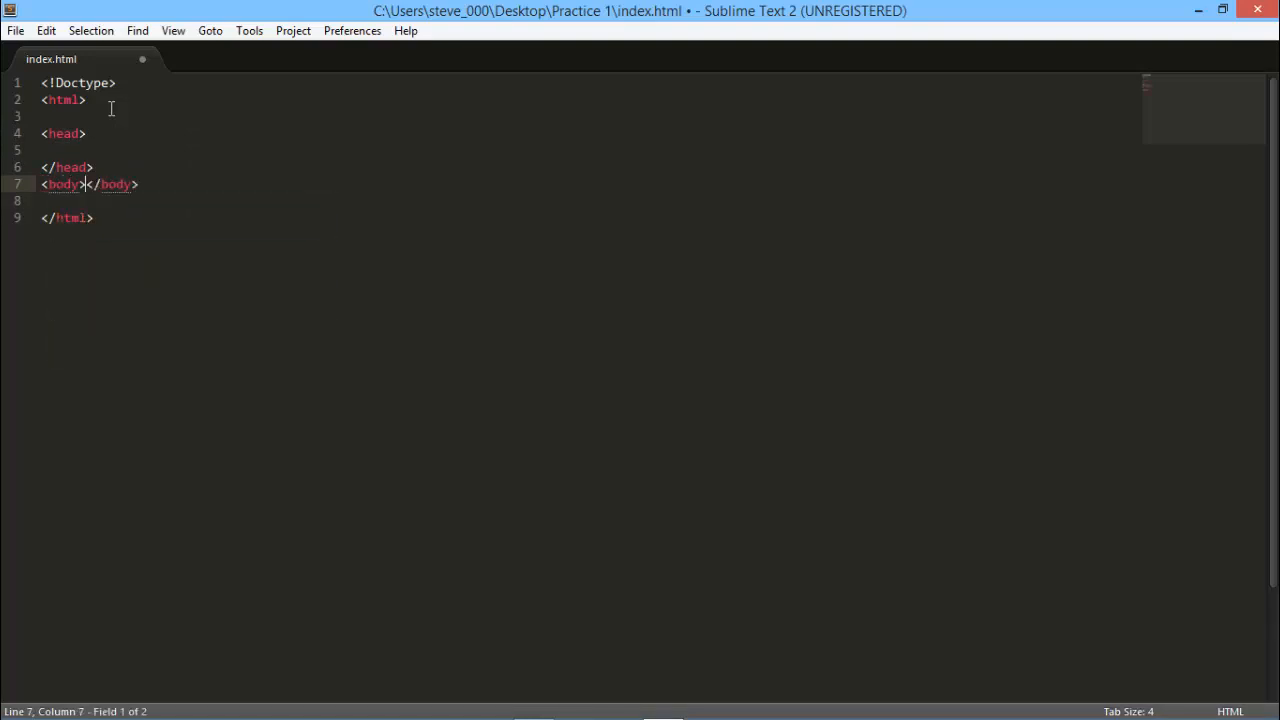
key(Enter)
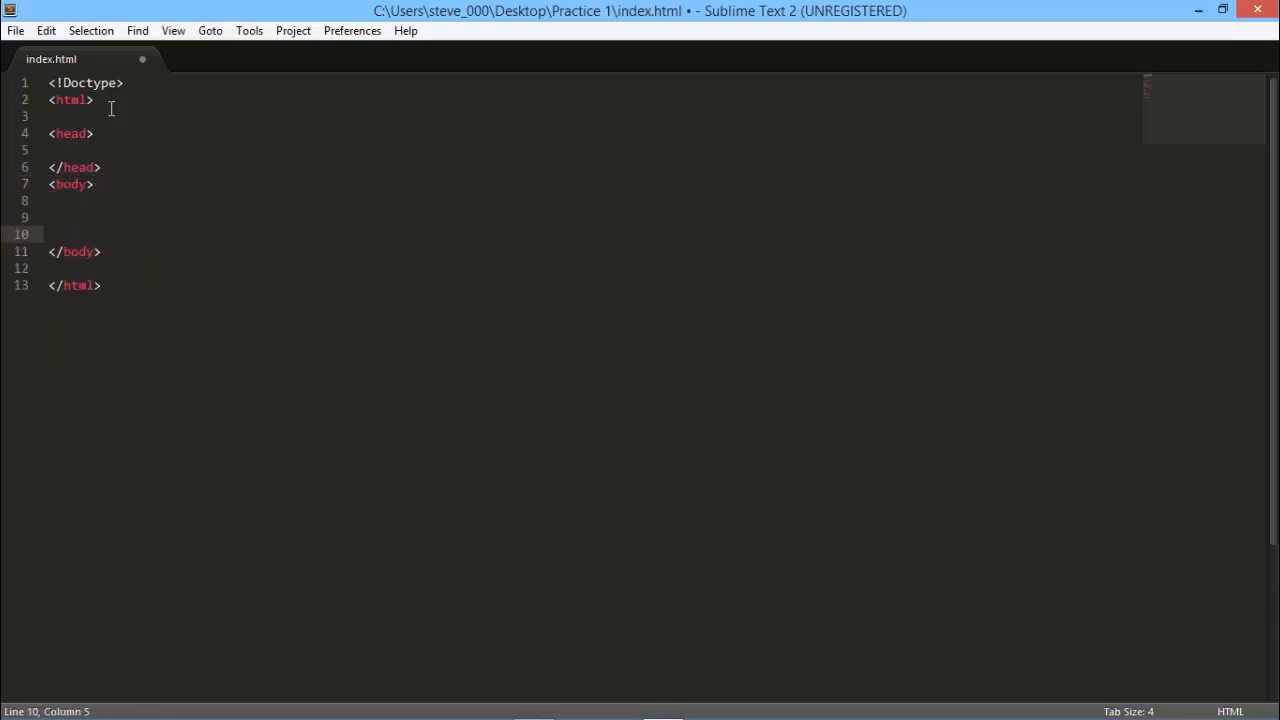
key(ctrl+s)
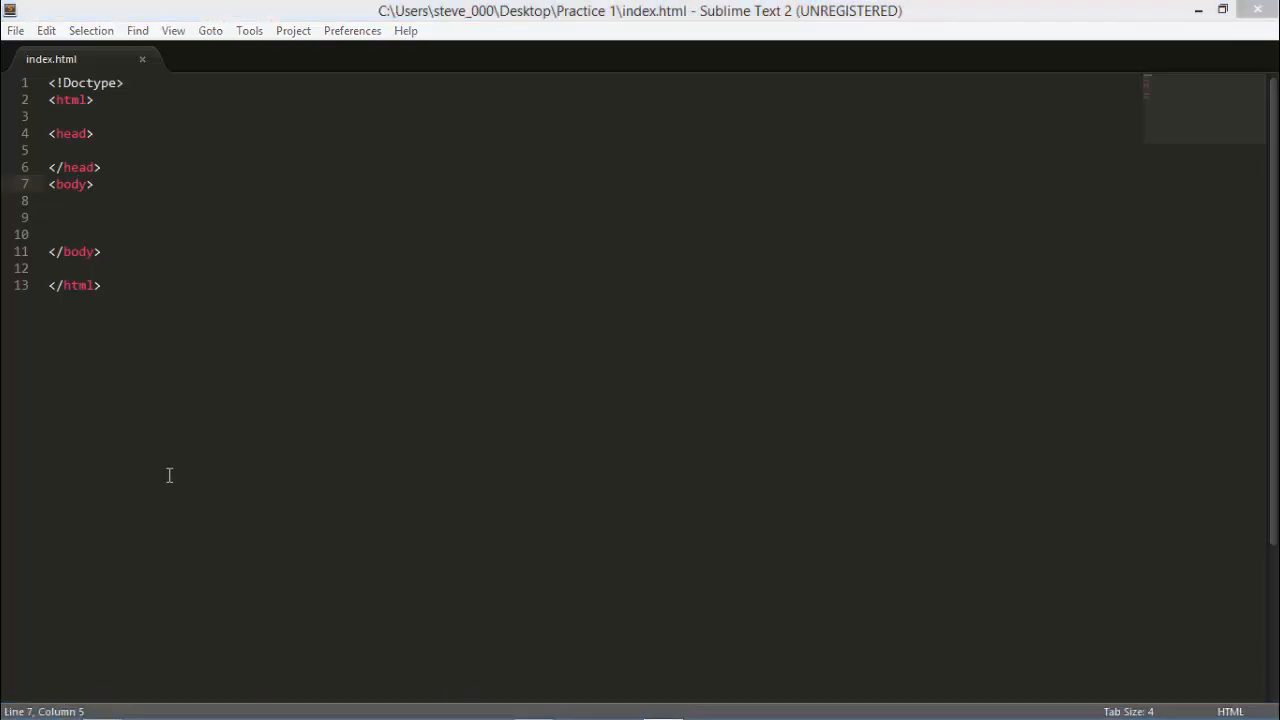
mouse_move(195, 468)
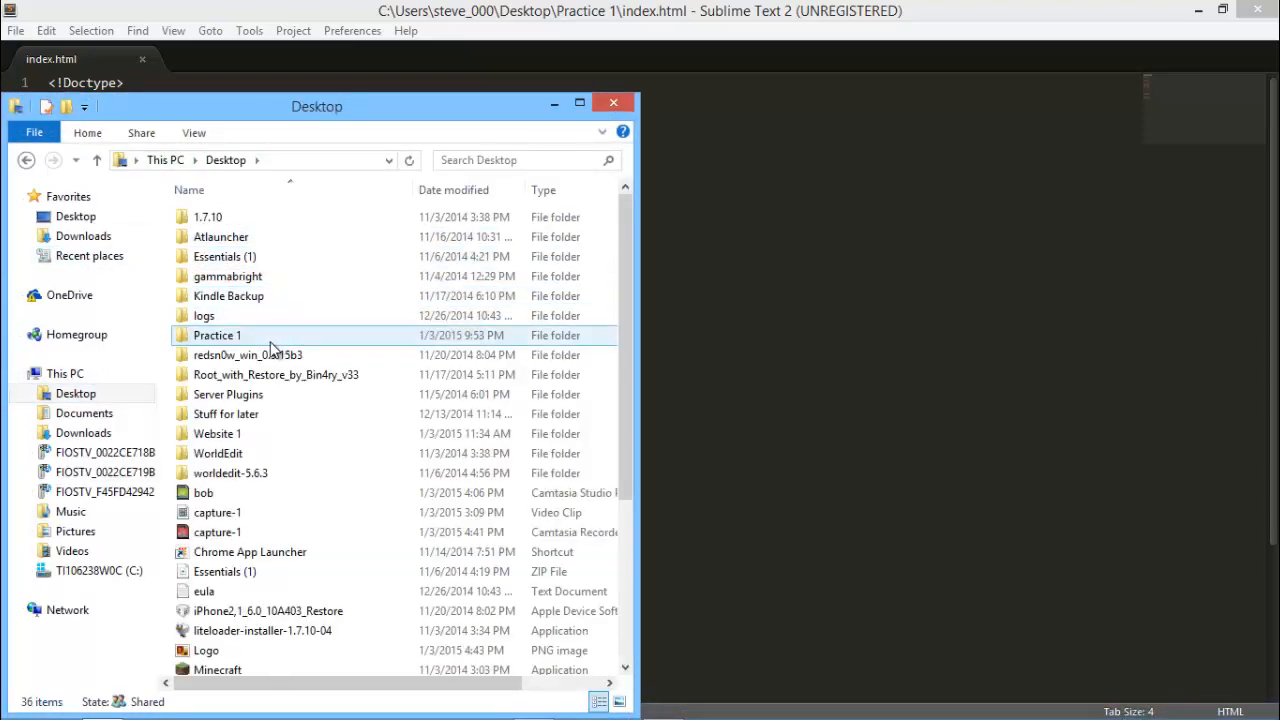
Open index.html from the Practice 1 folder in Chrome, then close File Explorer
double_click(216, 335)
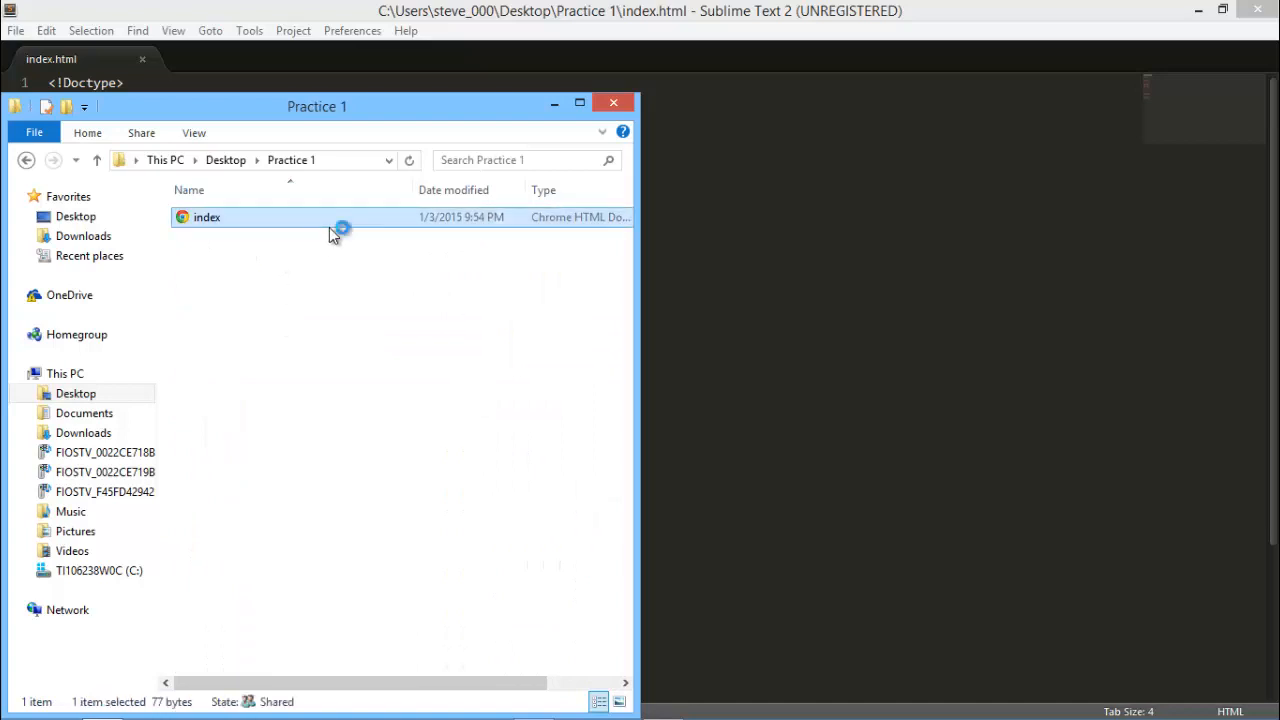
double_click(206, 217)
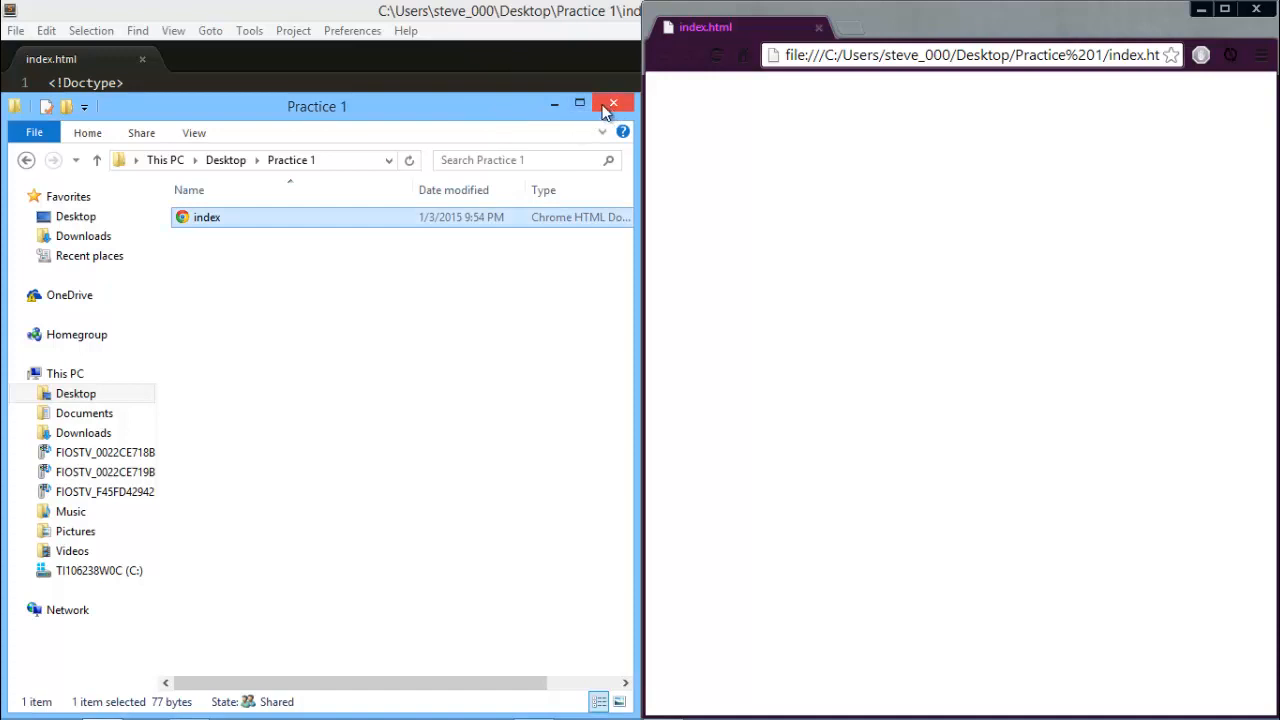
click(609, 103)
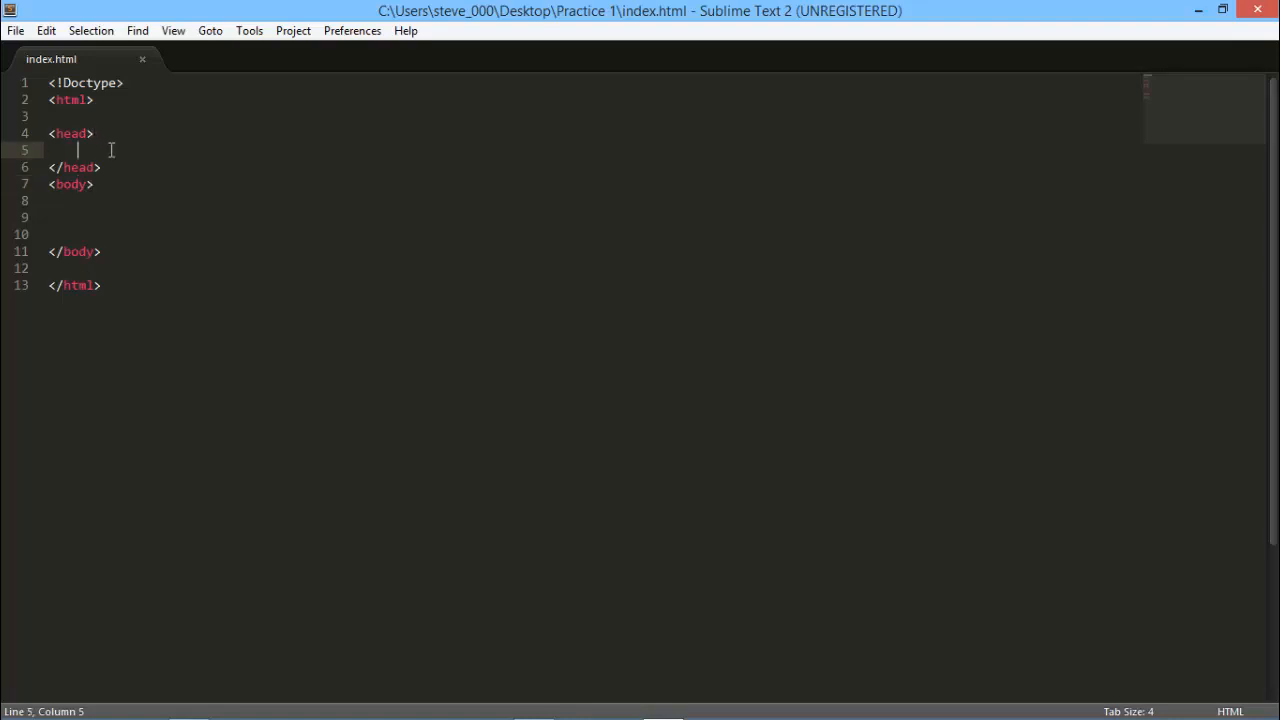
Add a <title> element reading 'Test 1' inside the head
text(<ti)
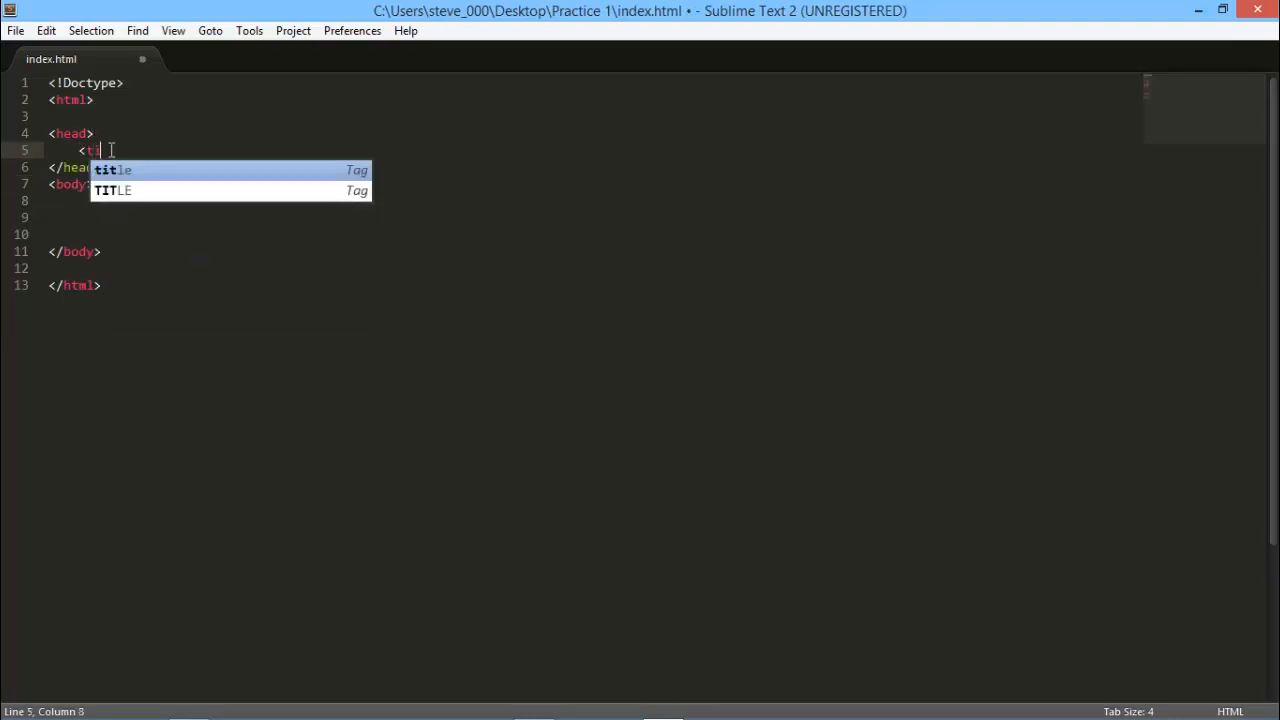
text(tle)
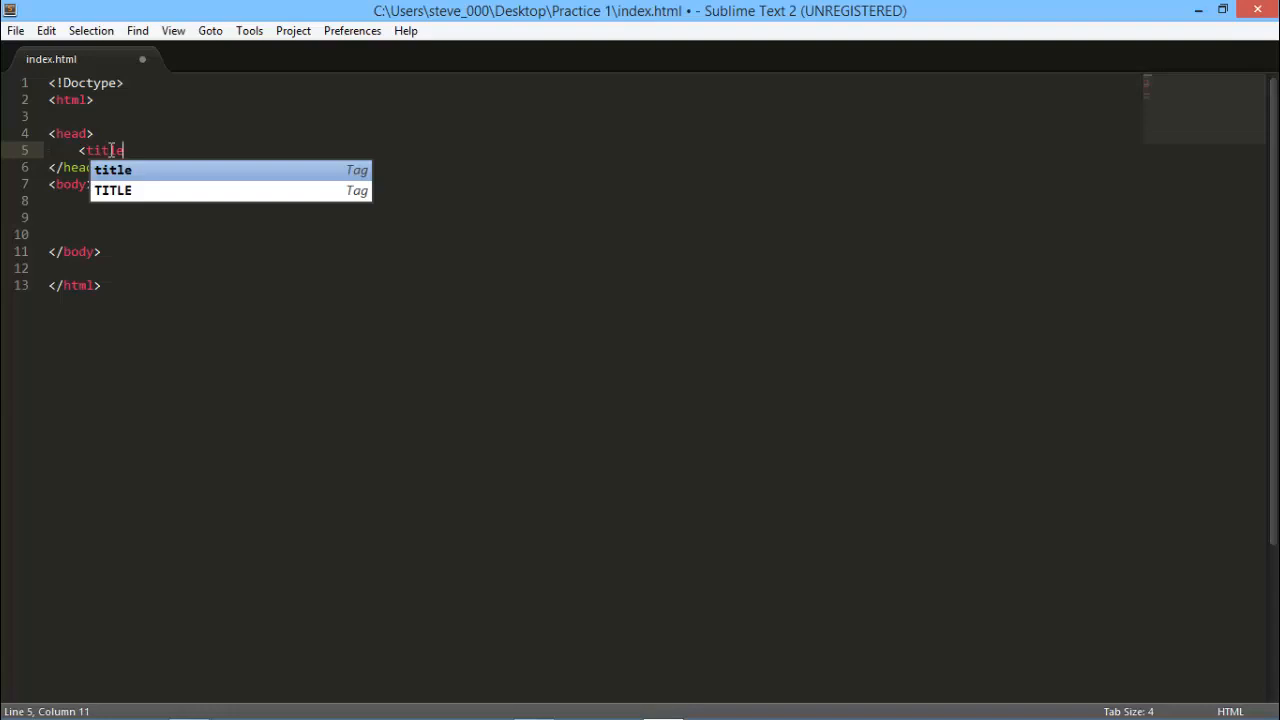
key(Tab)
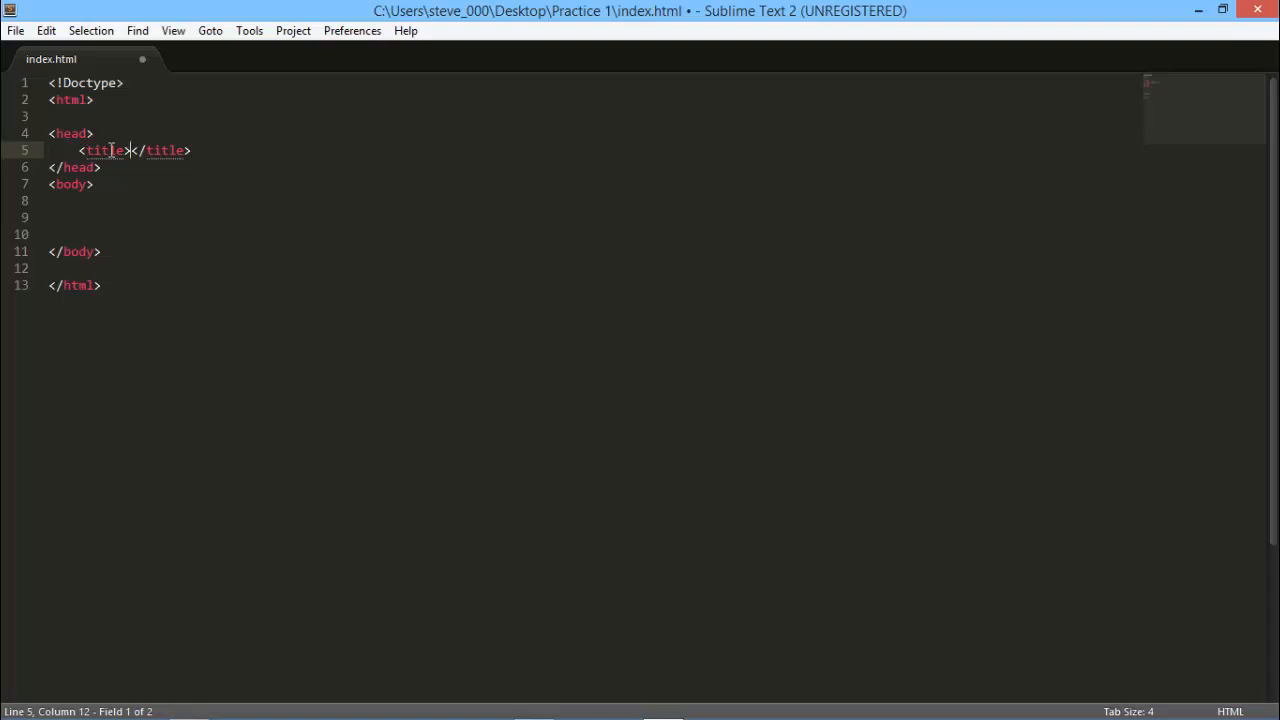
text(Test 1)
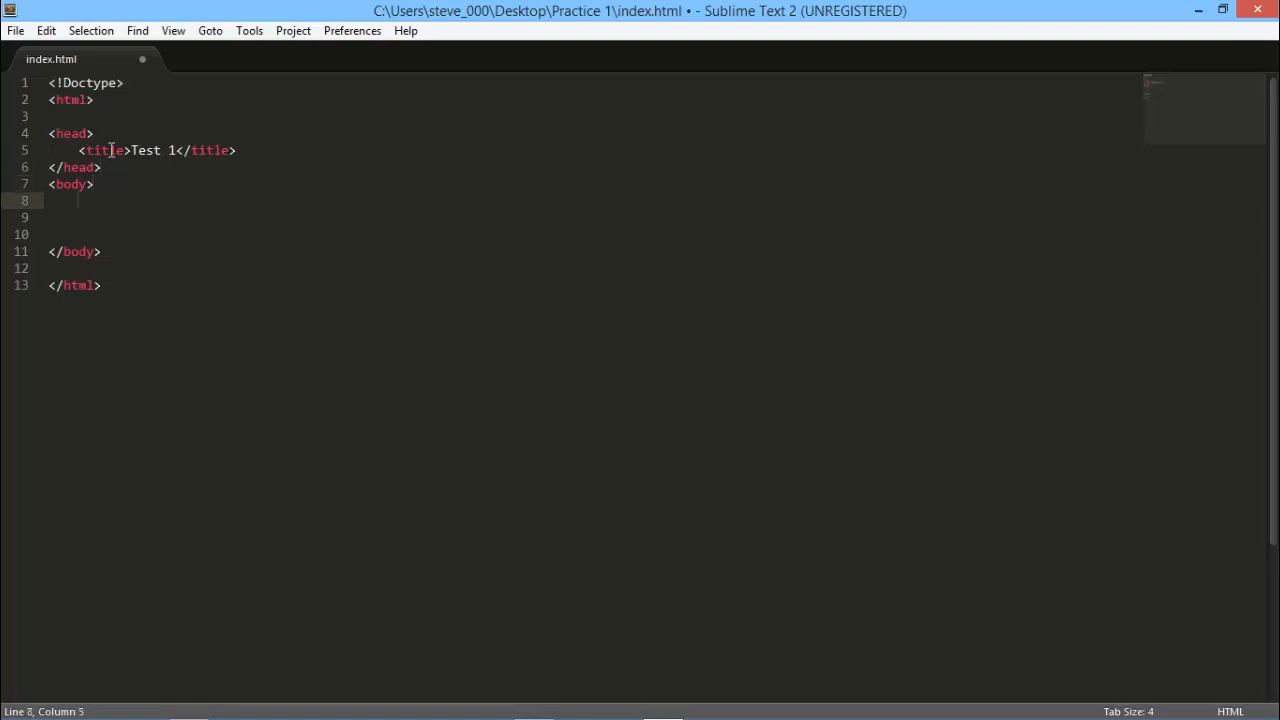
Add an h1 reading 'This is the FIrst header AKA the Largest' and save
text(<)
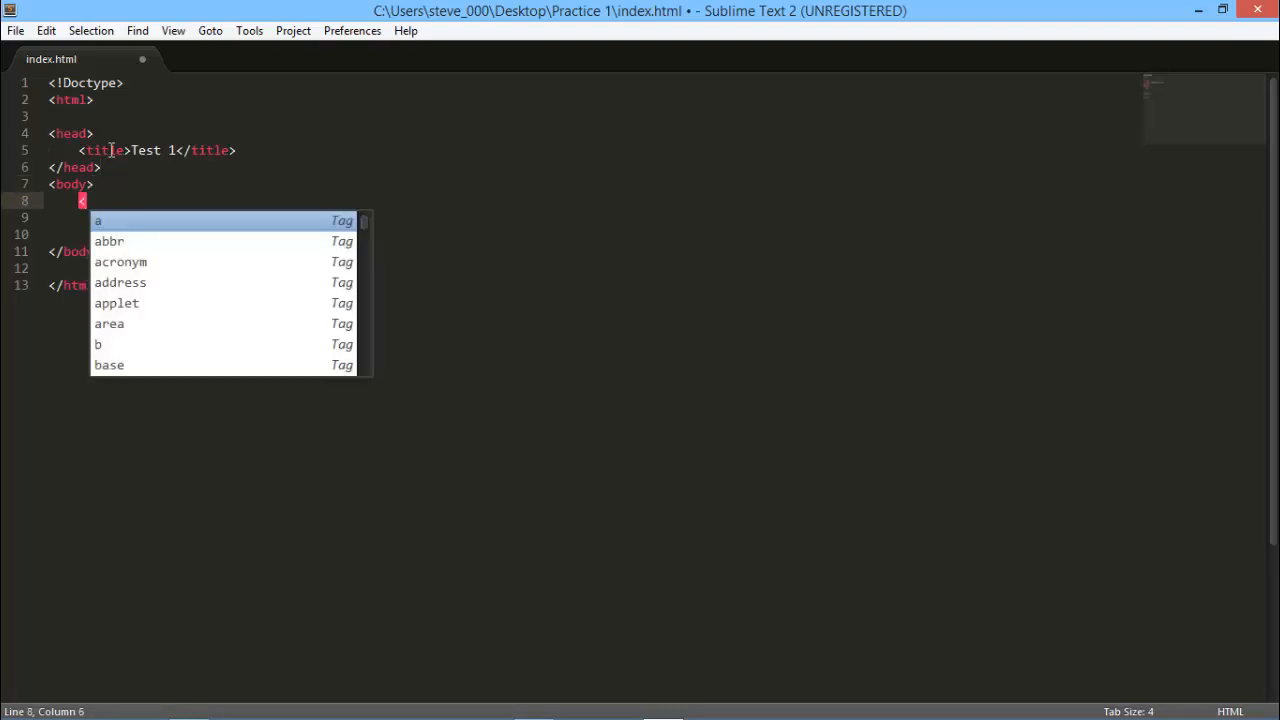
text(h1></h1>)
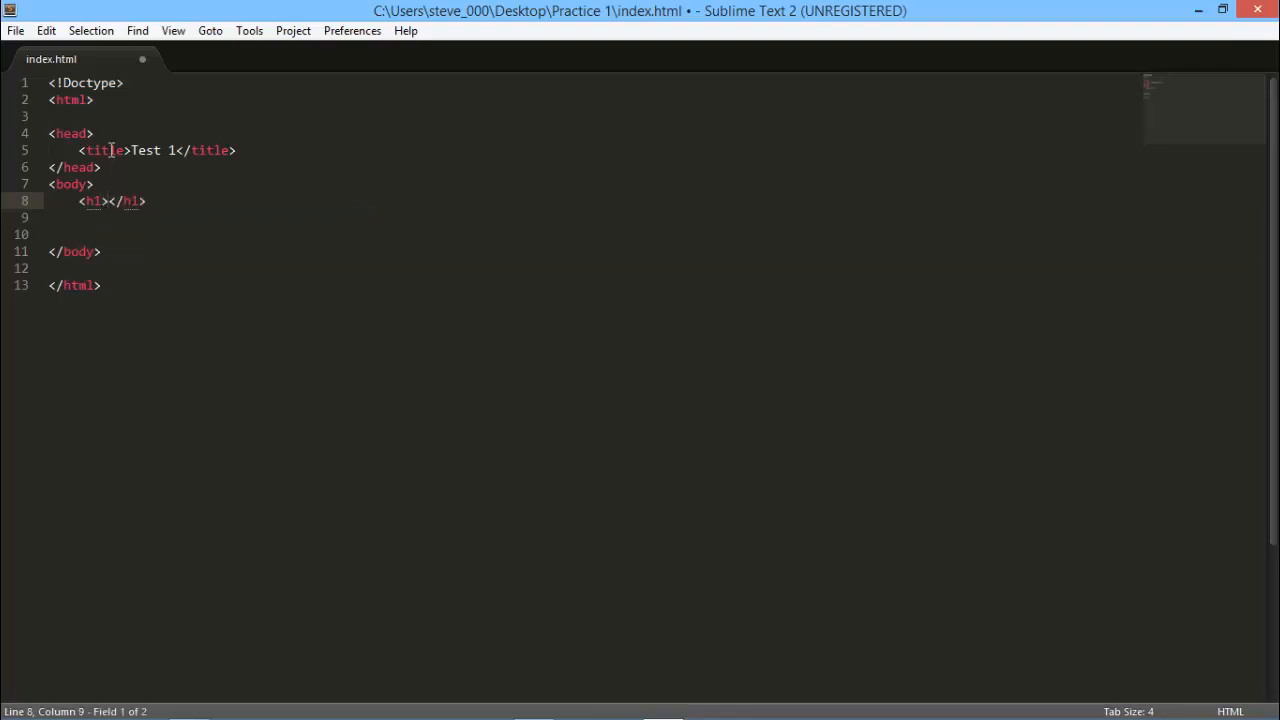
text(This is the)
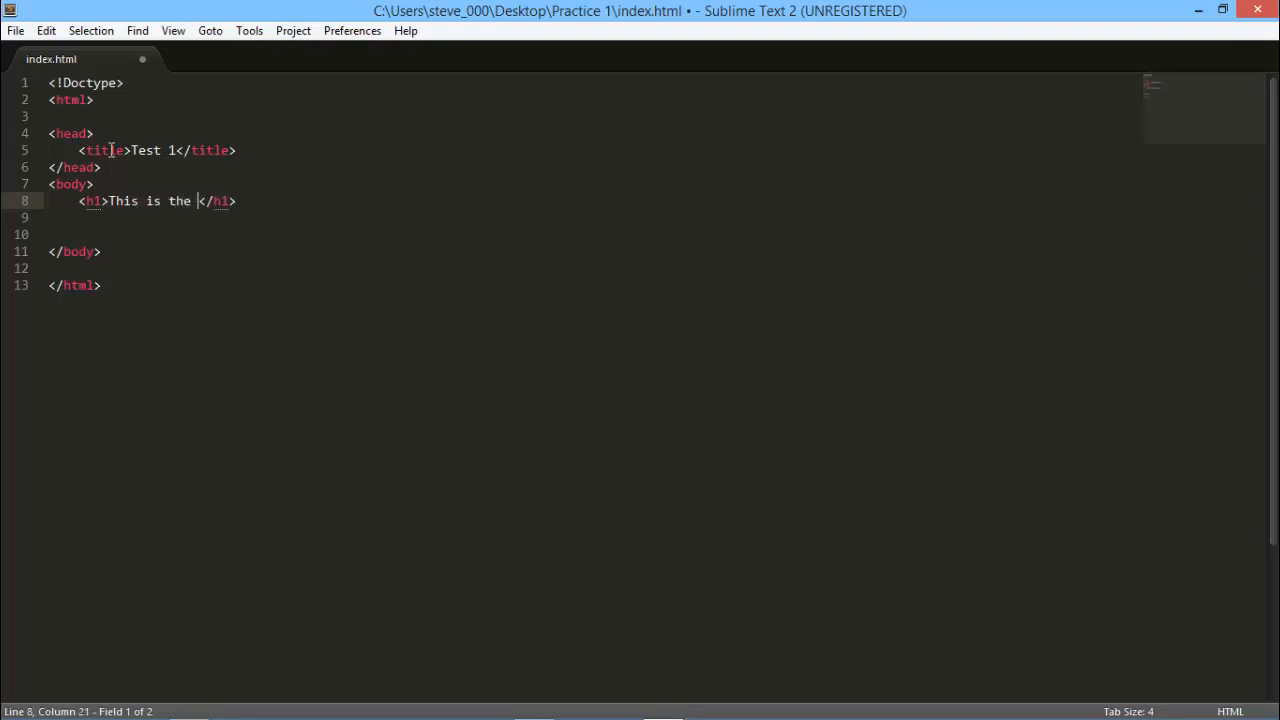
text(FIrst)
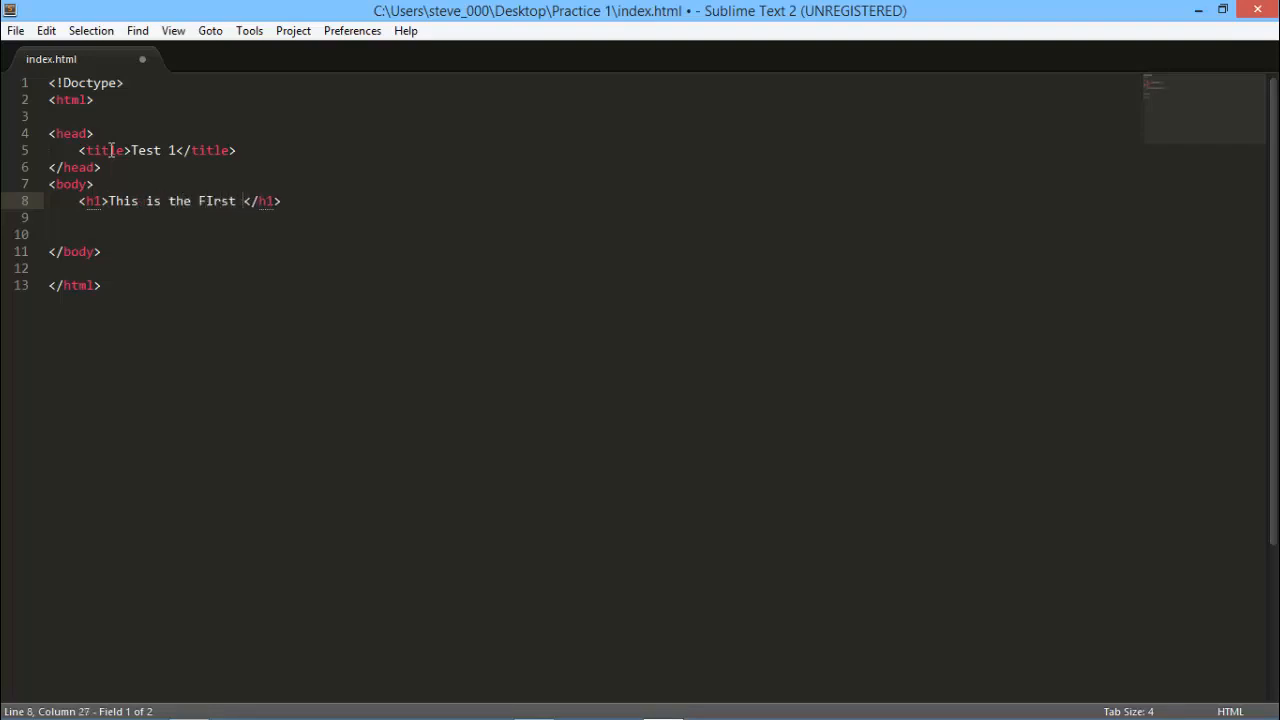
text(header)
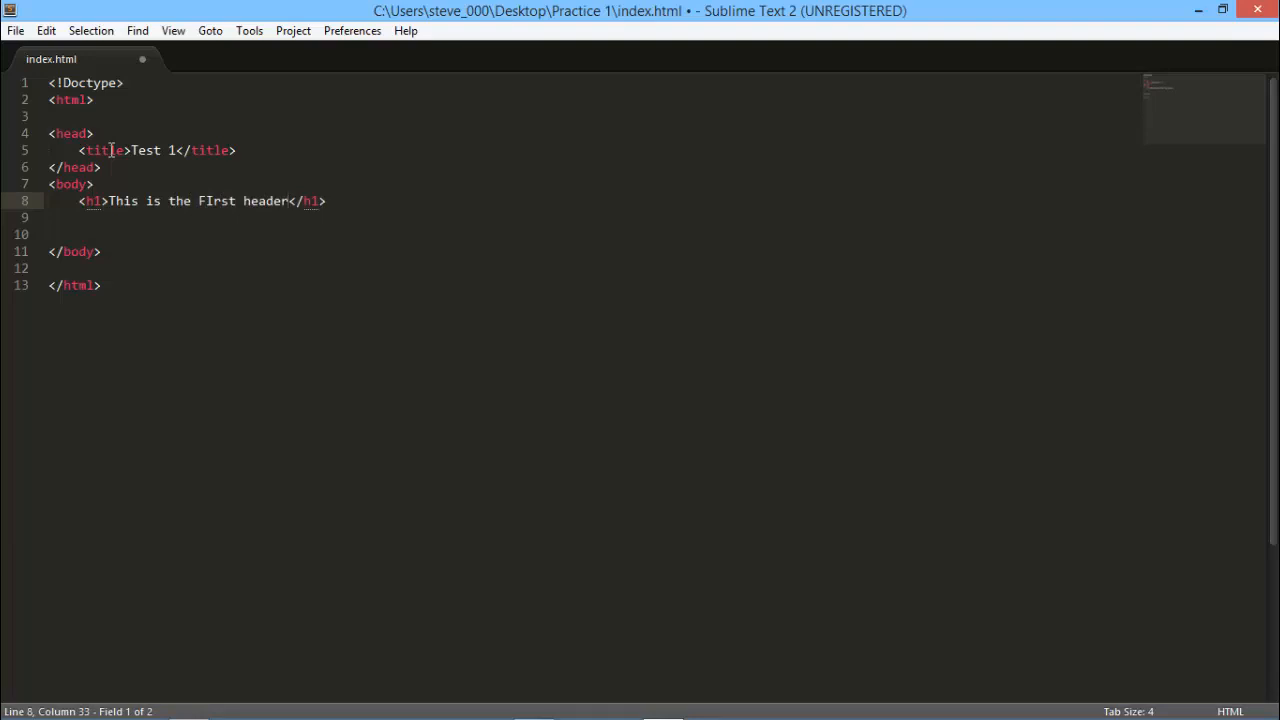
text(AKA)
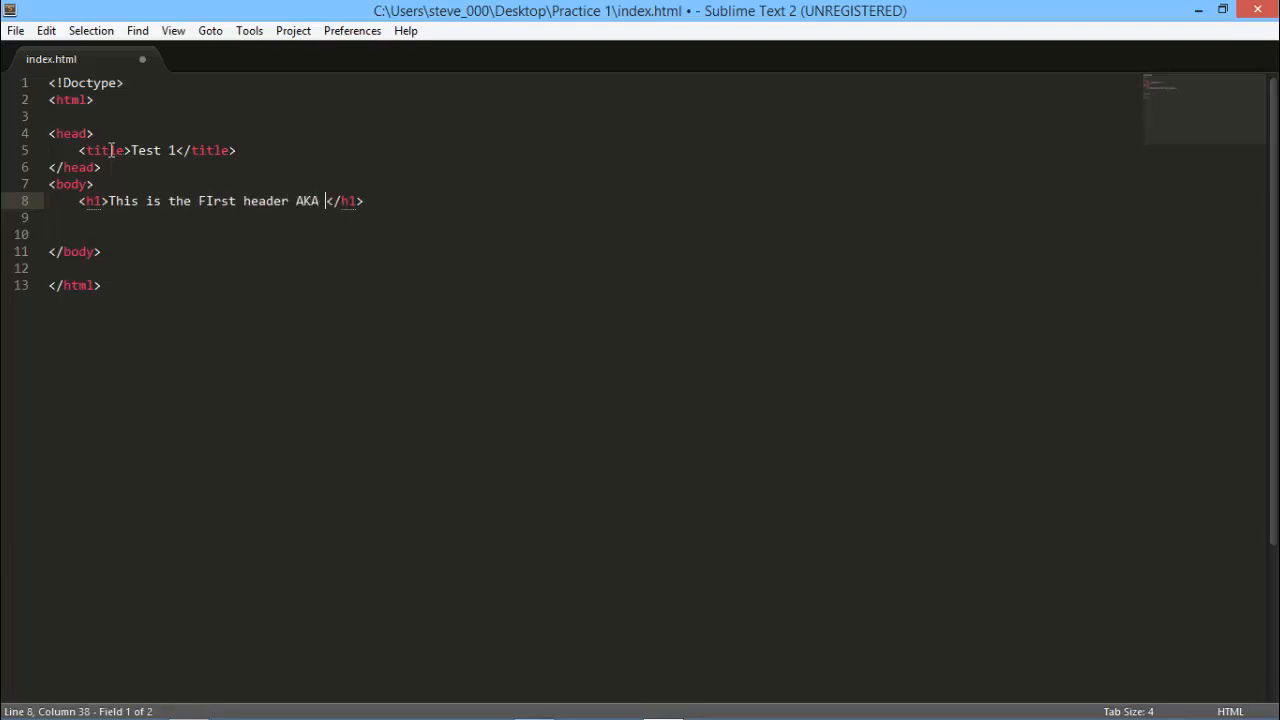
text(the LArgest)
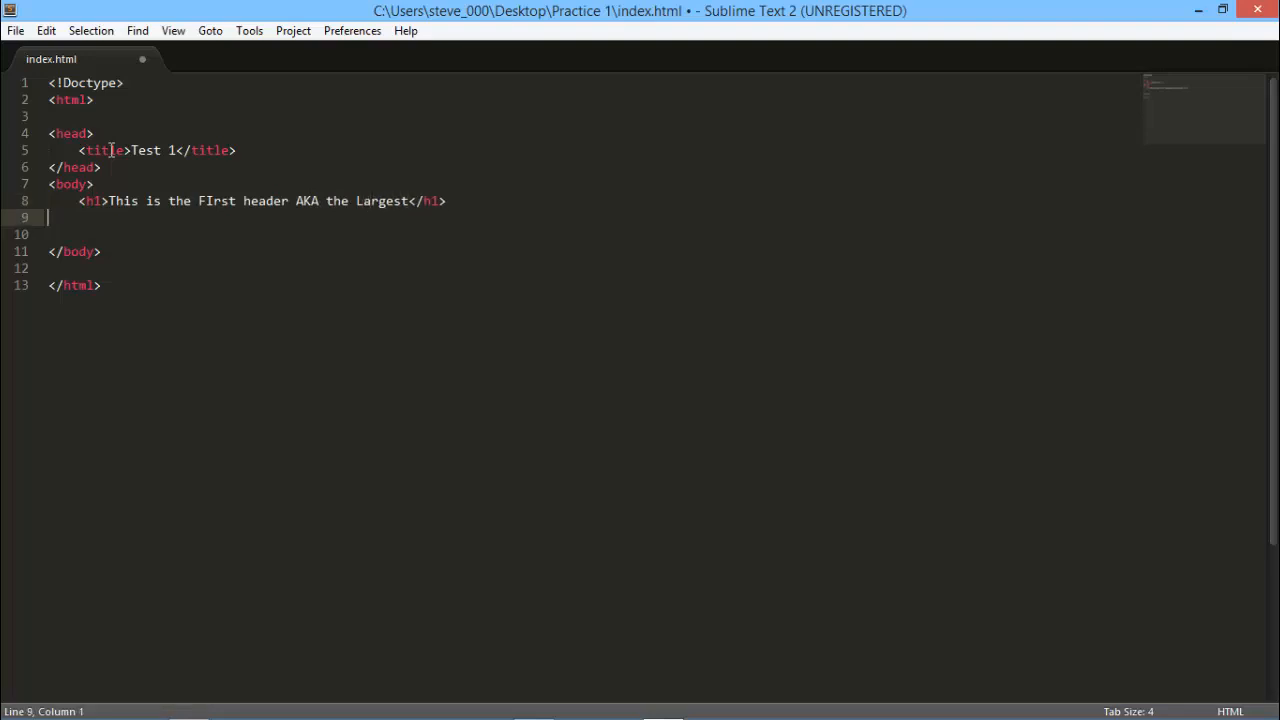
key(ctrl+s)
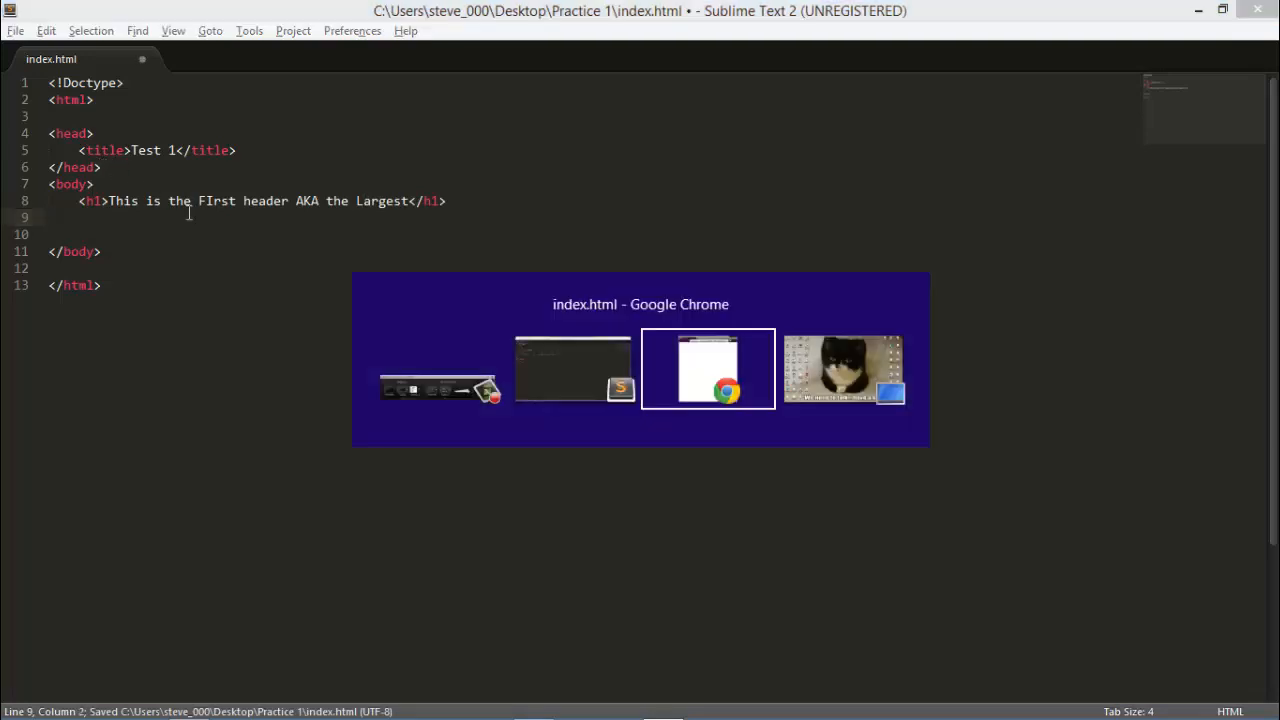
Bring the browser preview of index.html to the front
click(708, 368)
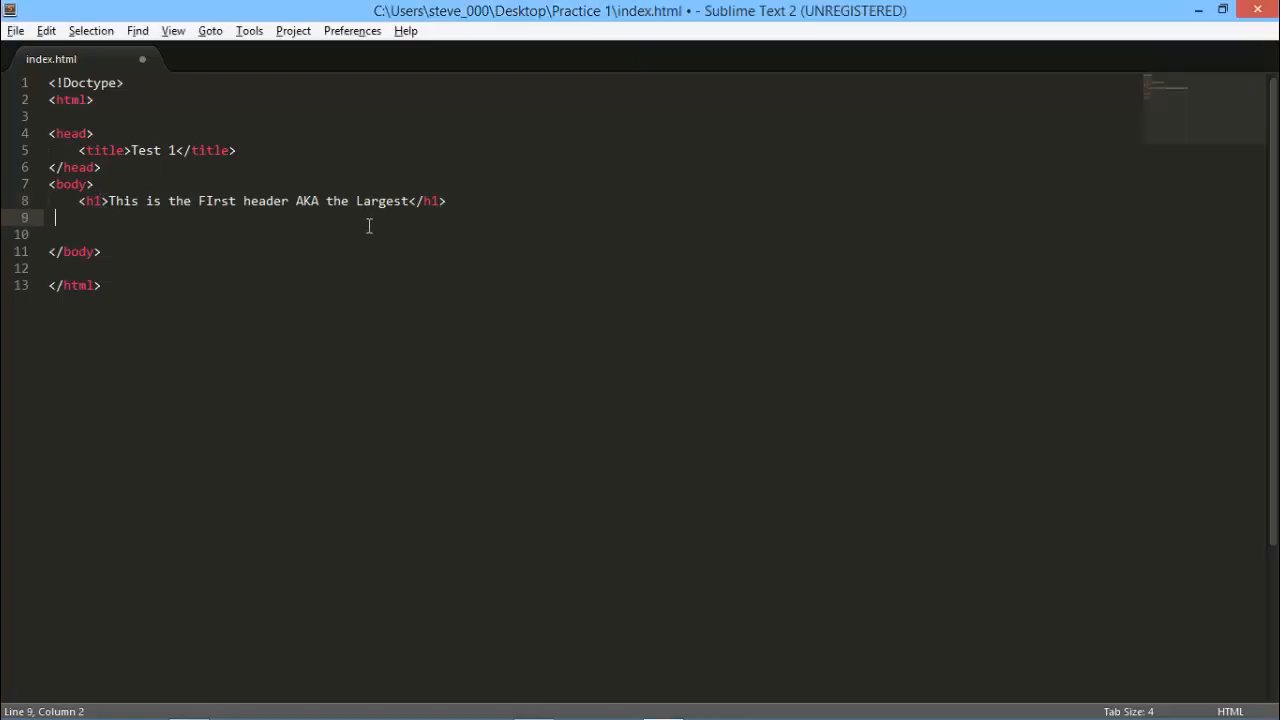
Add a paragraph 'This is my first paragragh, dont laugh' under the h1 and save
text(<p>)
text(This is my first)
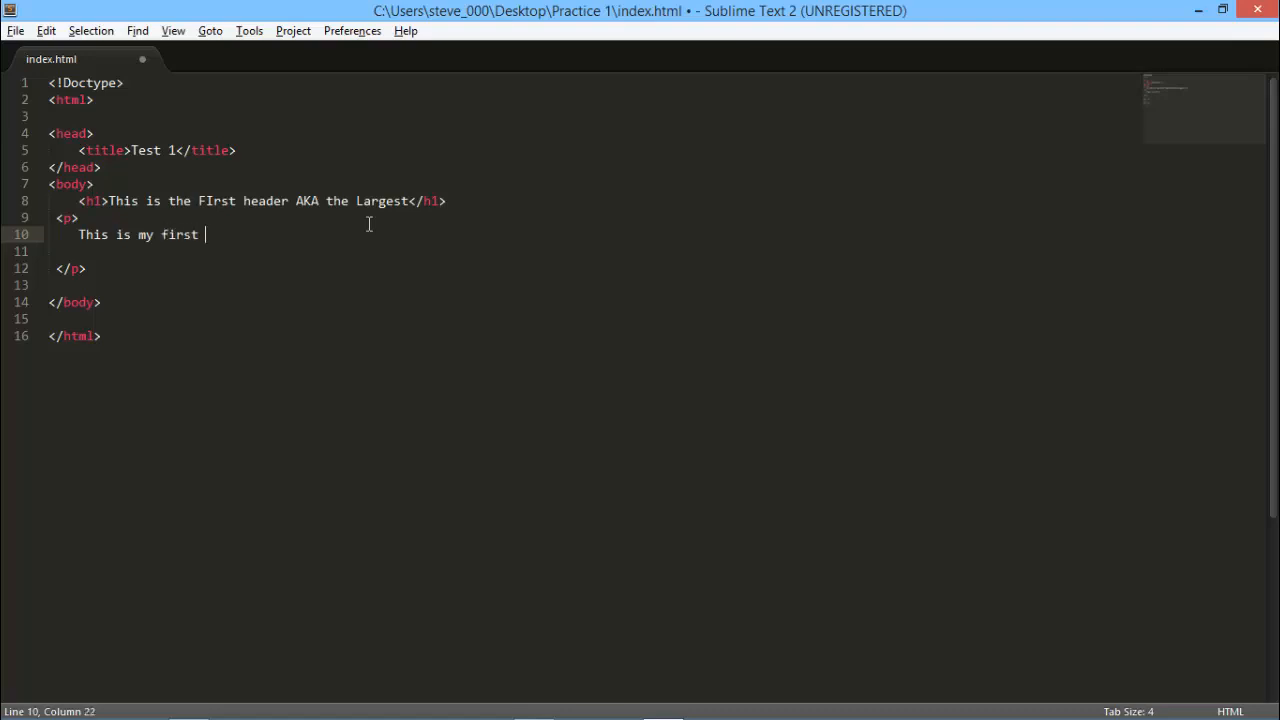
text(paragra)
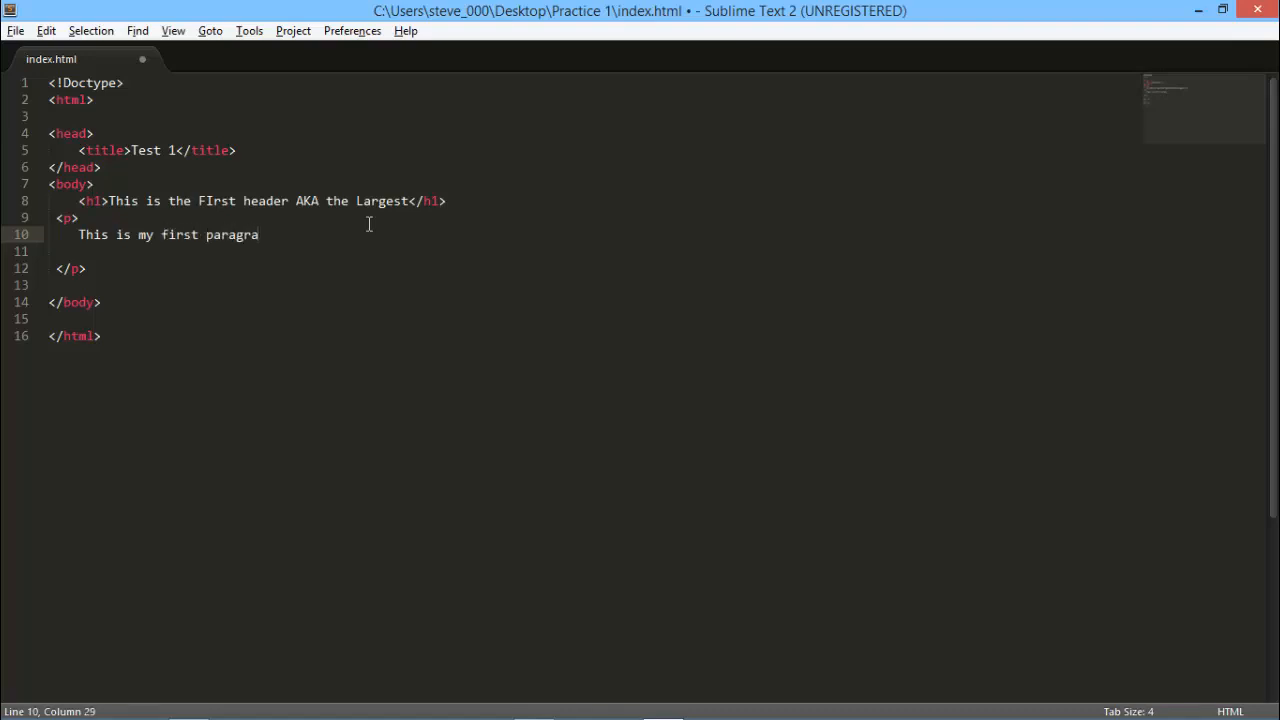
text(ph)
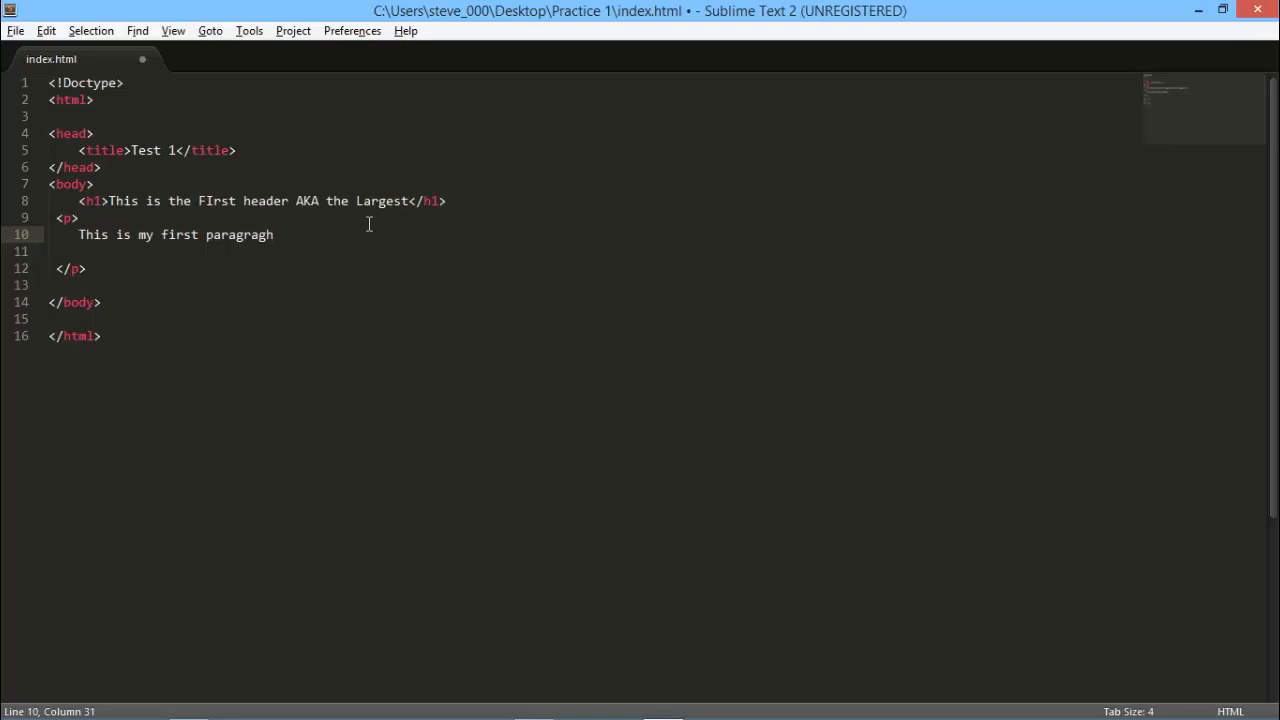
text(,)
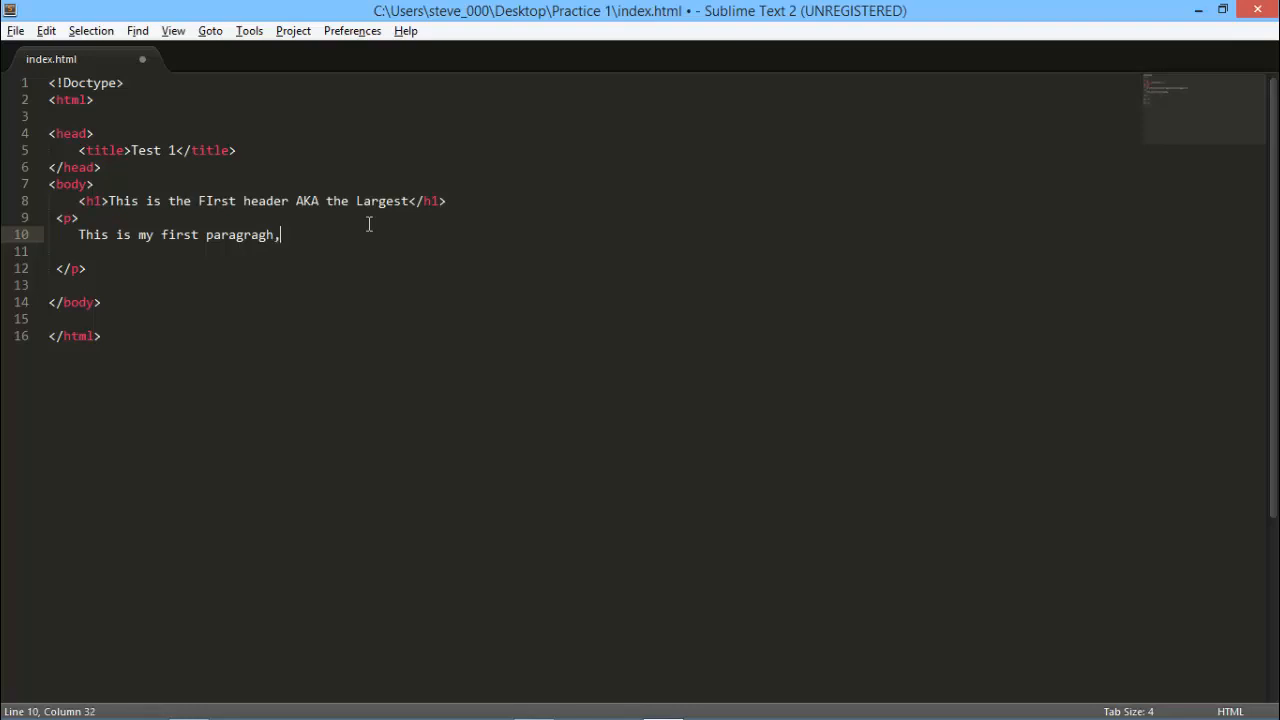
text(dont)
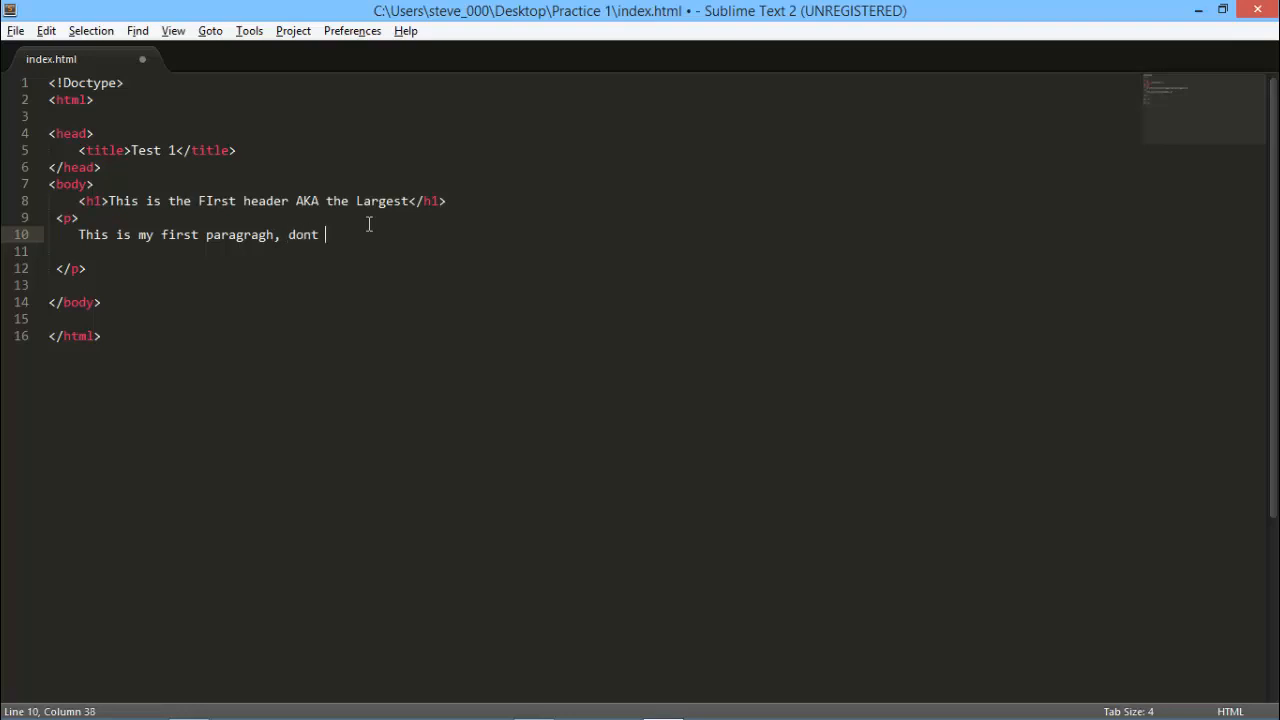
text(laugh)
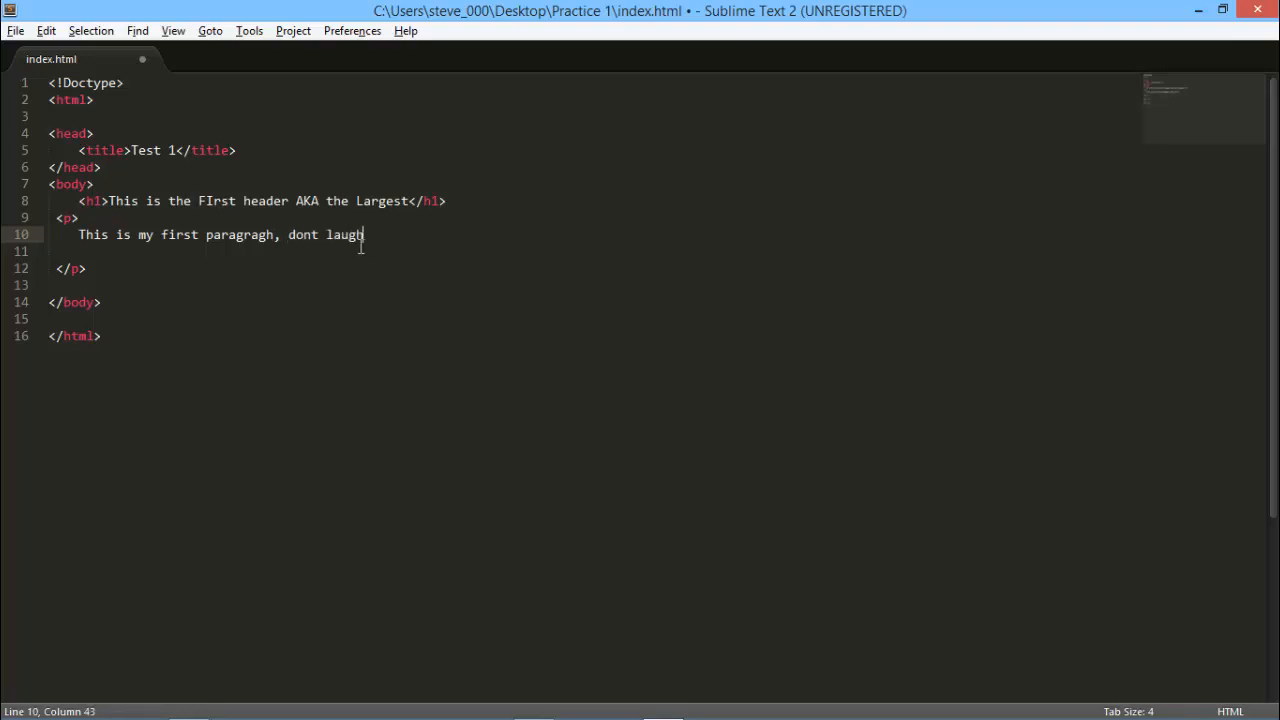
key(ctrl+s)
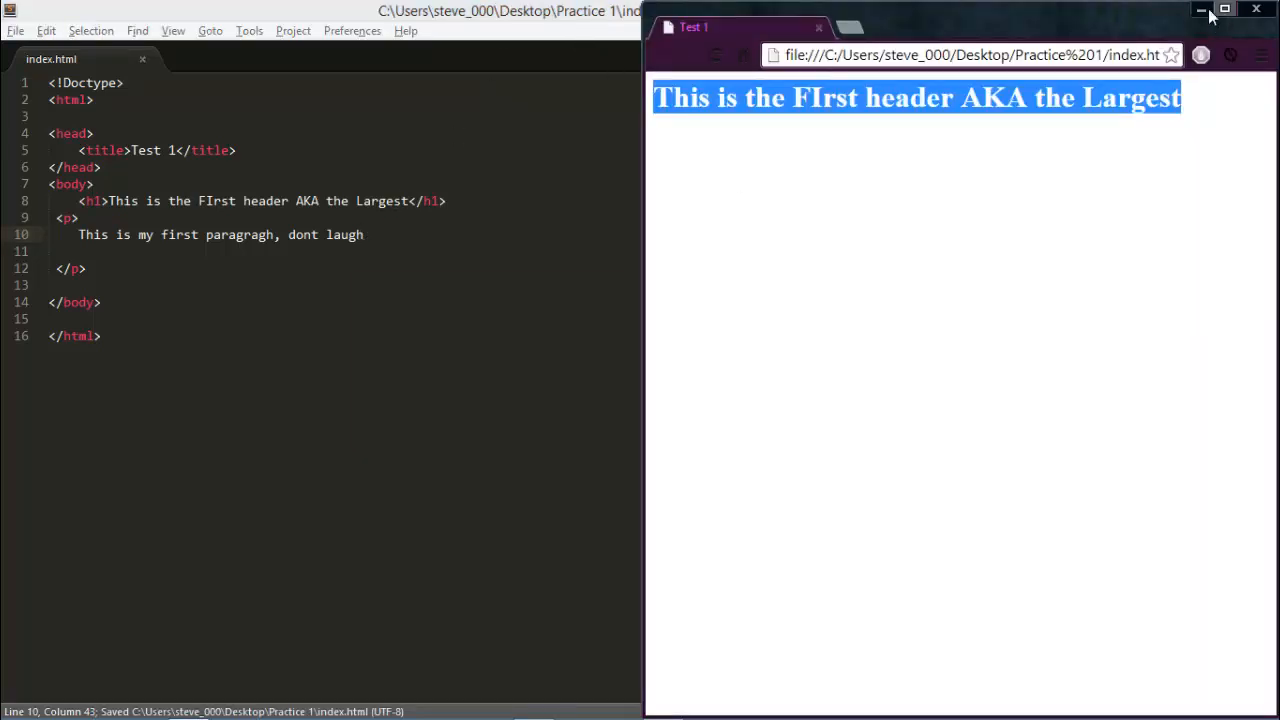
Maximize the Chrome window to view the heading and paragraph
click(1224, 9)
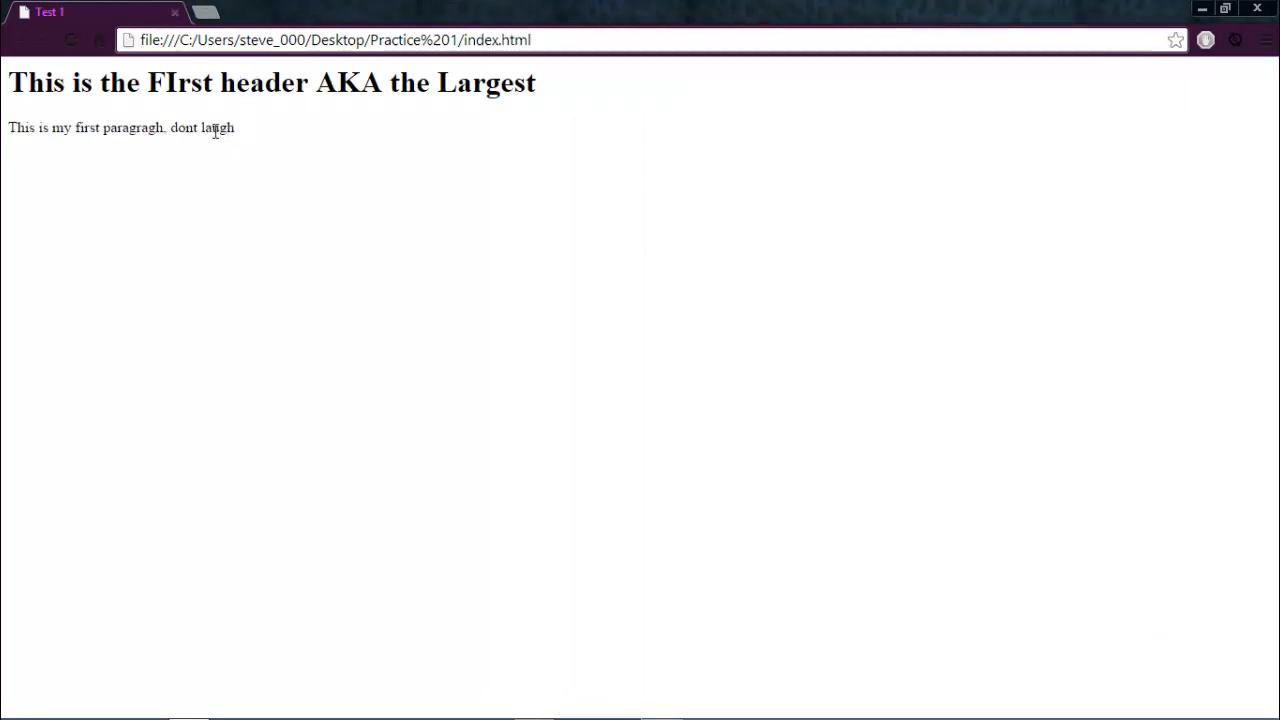
mouse_move(295, 117)
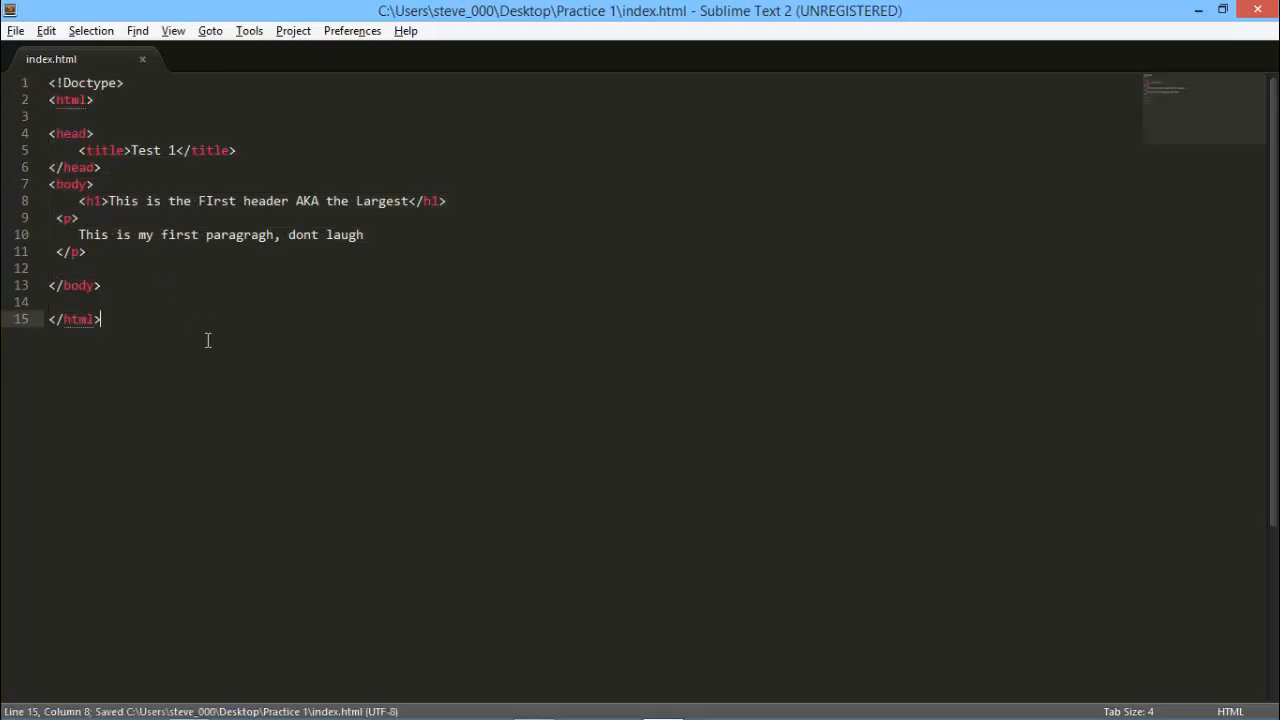
Switch back to the Chrome preview of the page
click(147, 267)
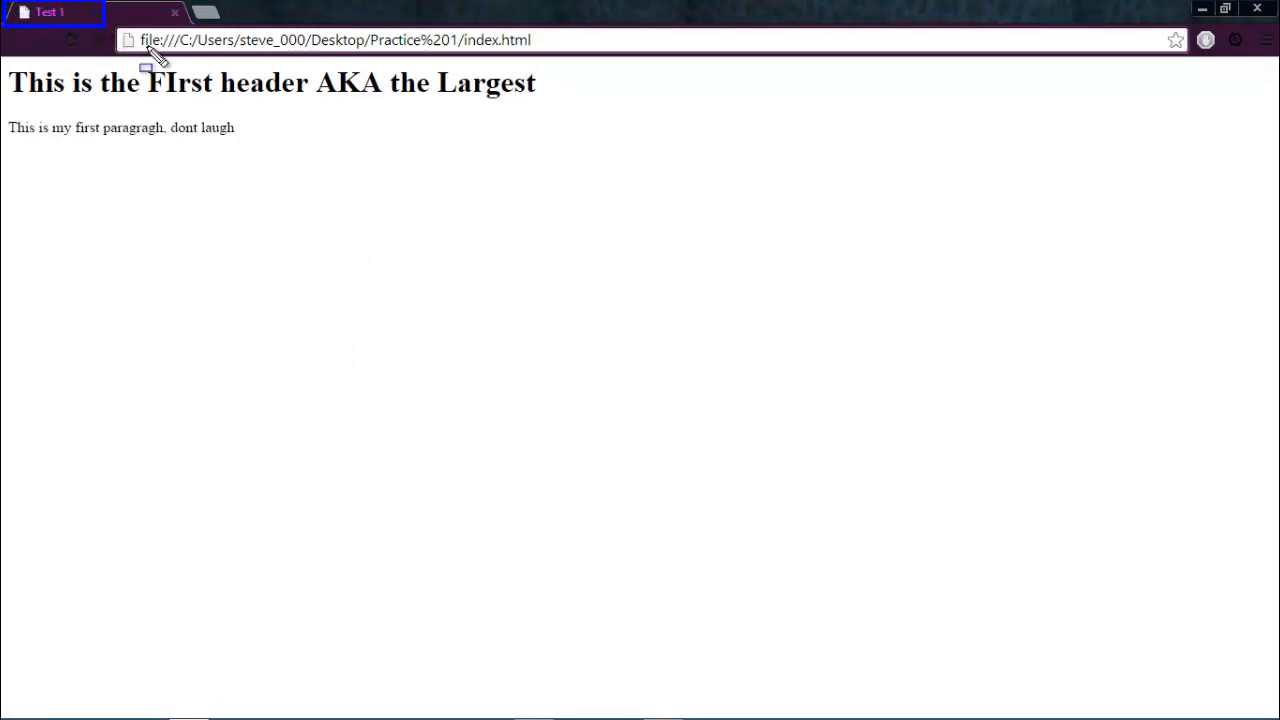
mouse_move(70, 20)
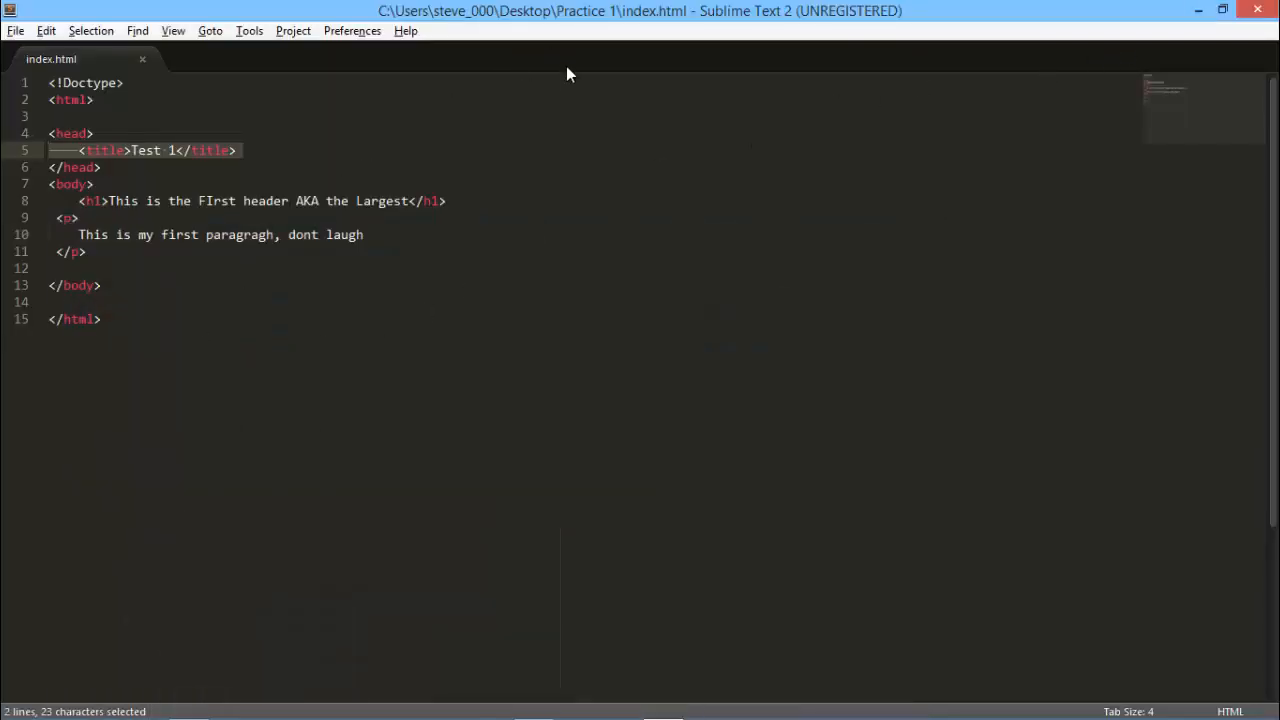
mouse_move(692, 119)
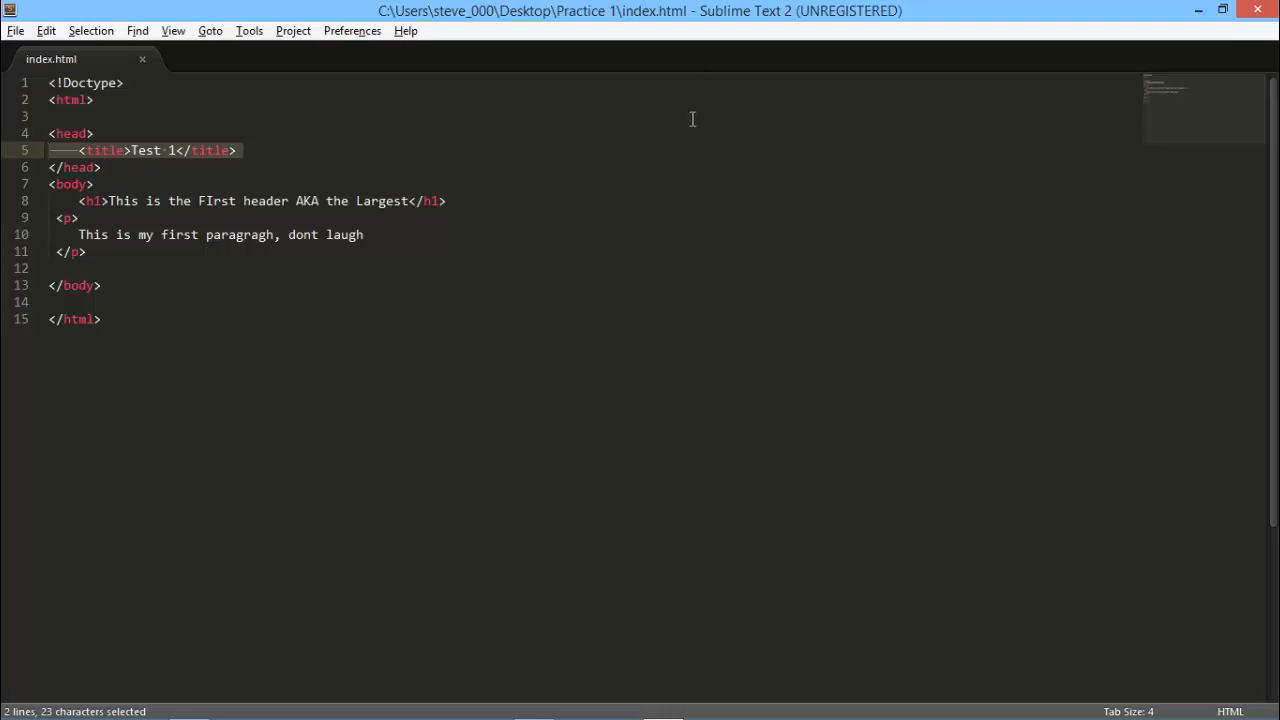
click(101, 319)
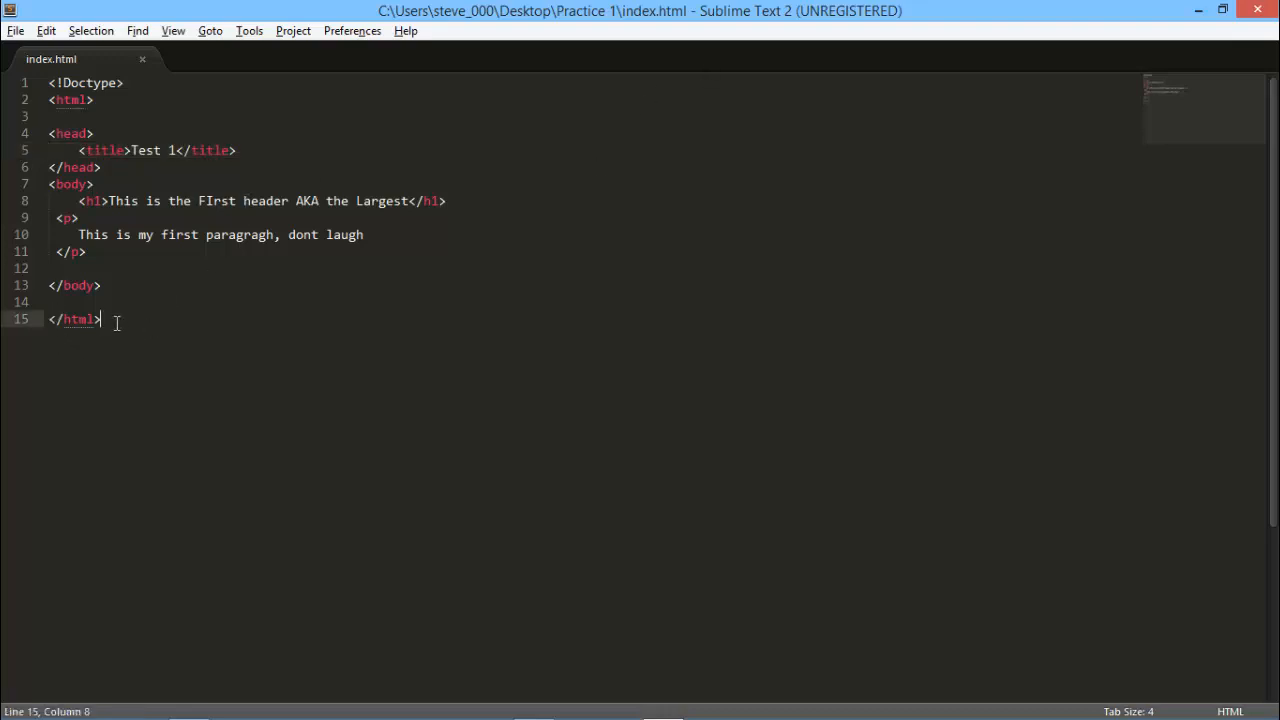
key(ctrl+a)
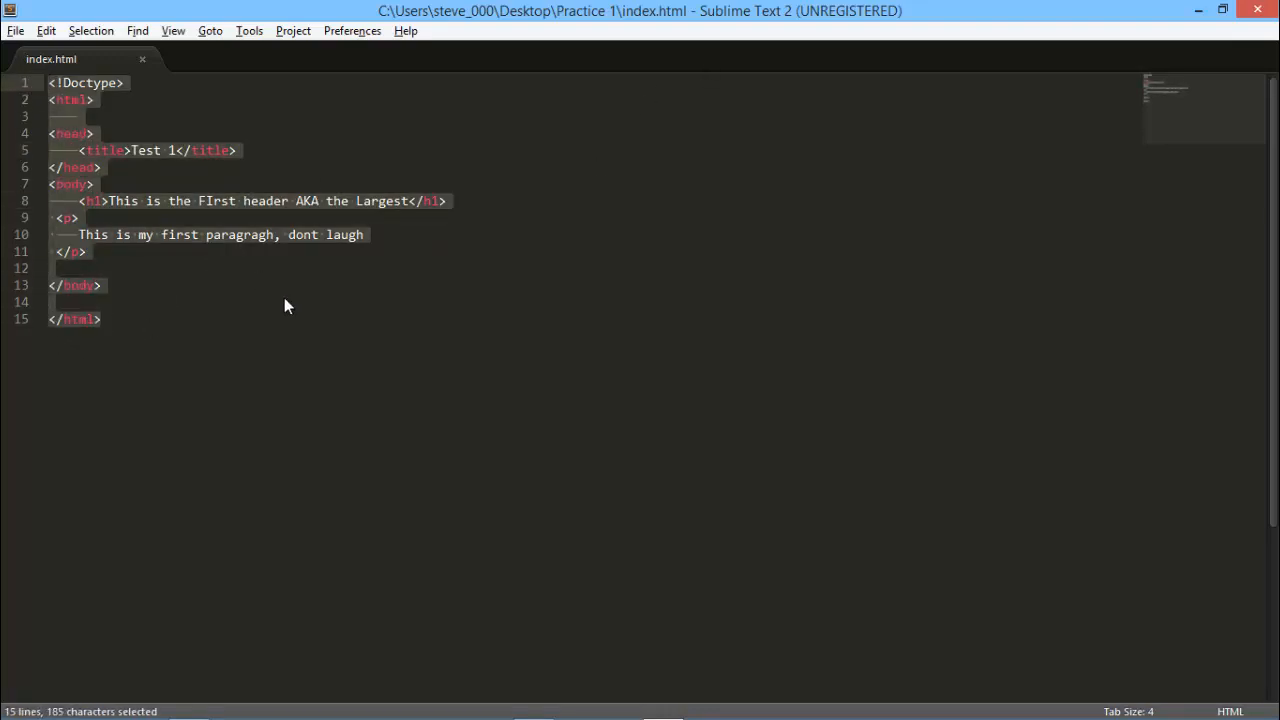
click(225, 302)
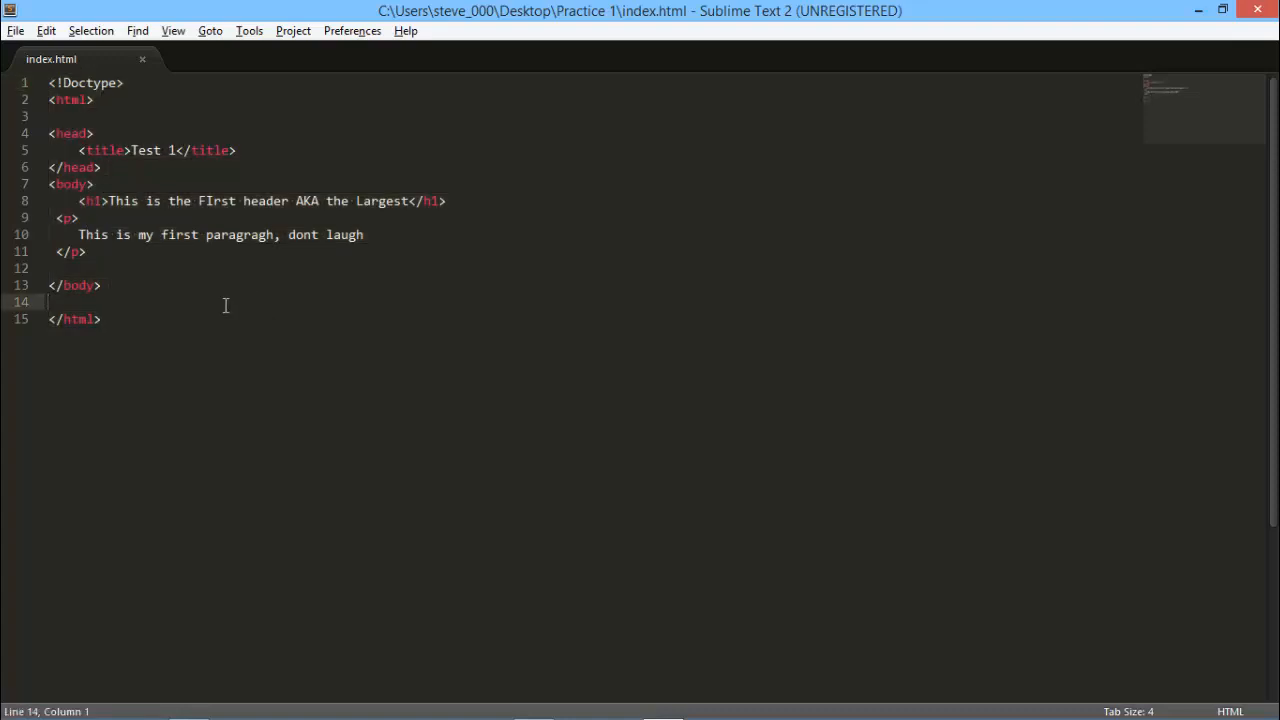
mouse_move(845, 24)
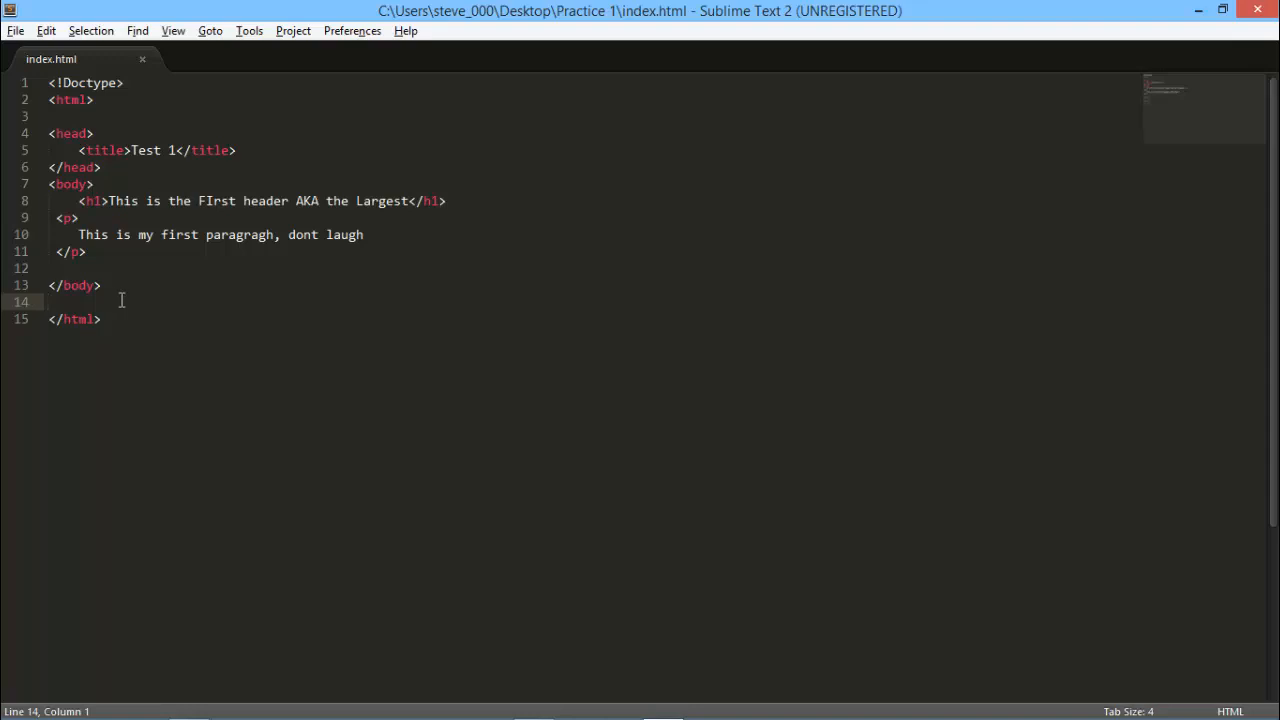
text(li)
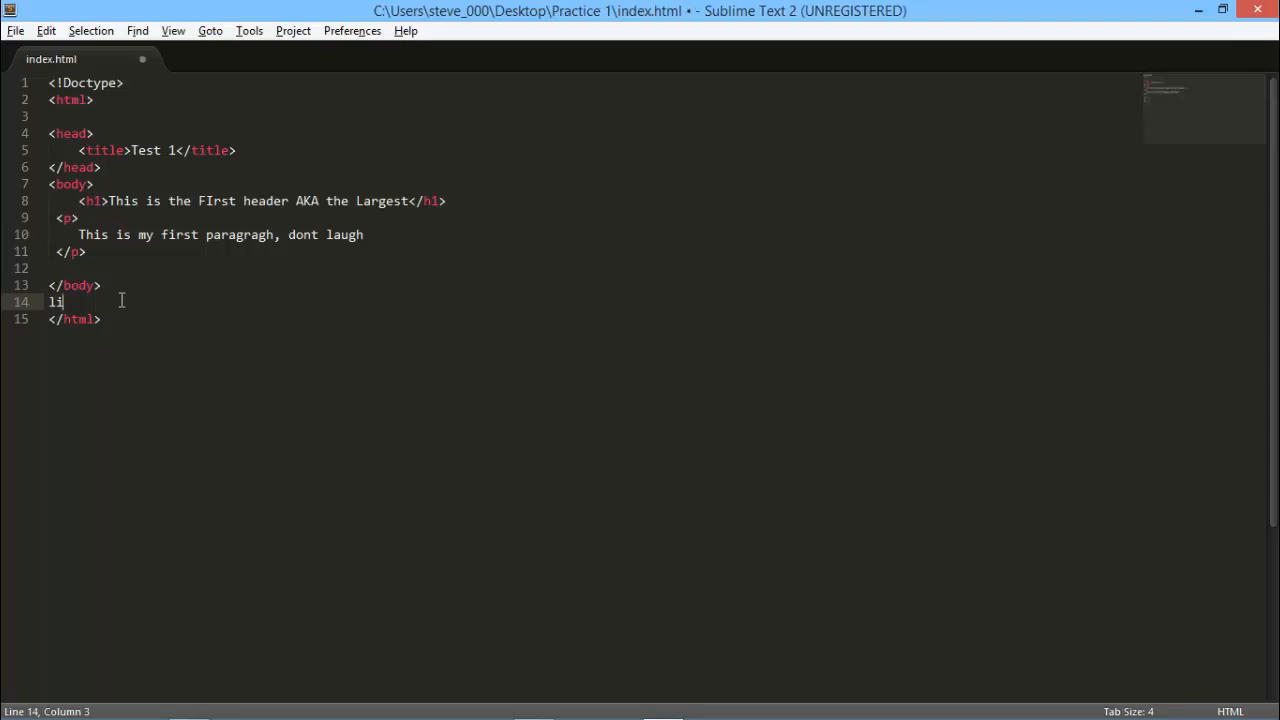
text(*10)
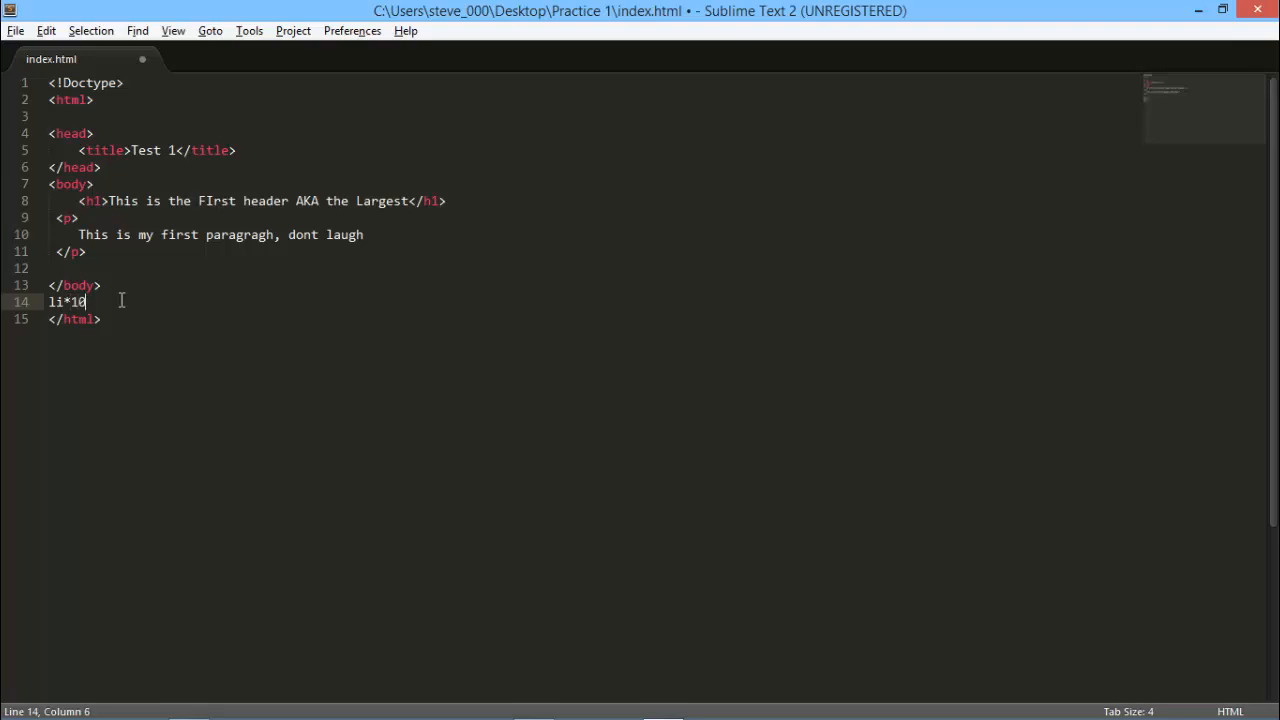
key(Tab)
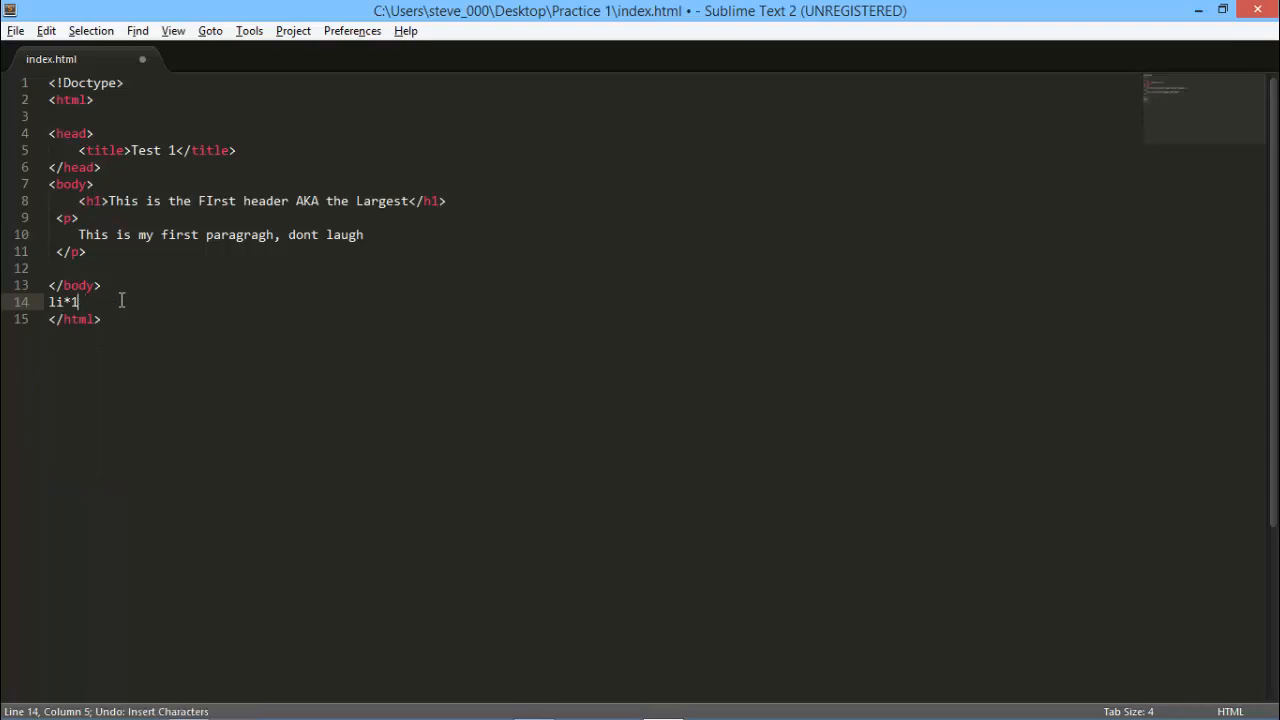
key(ctrl+z)
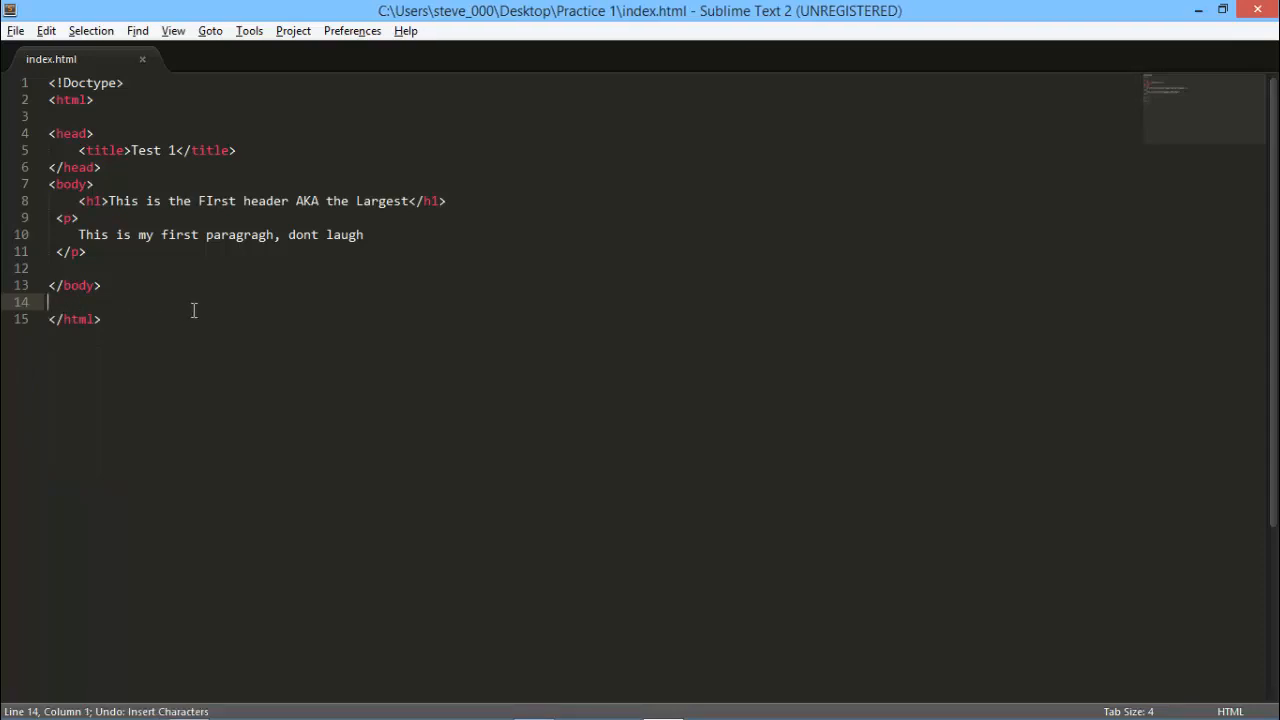